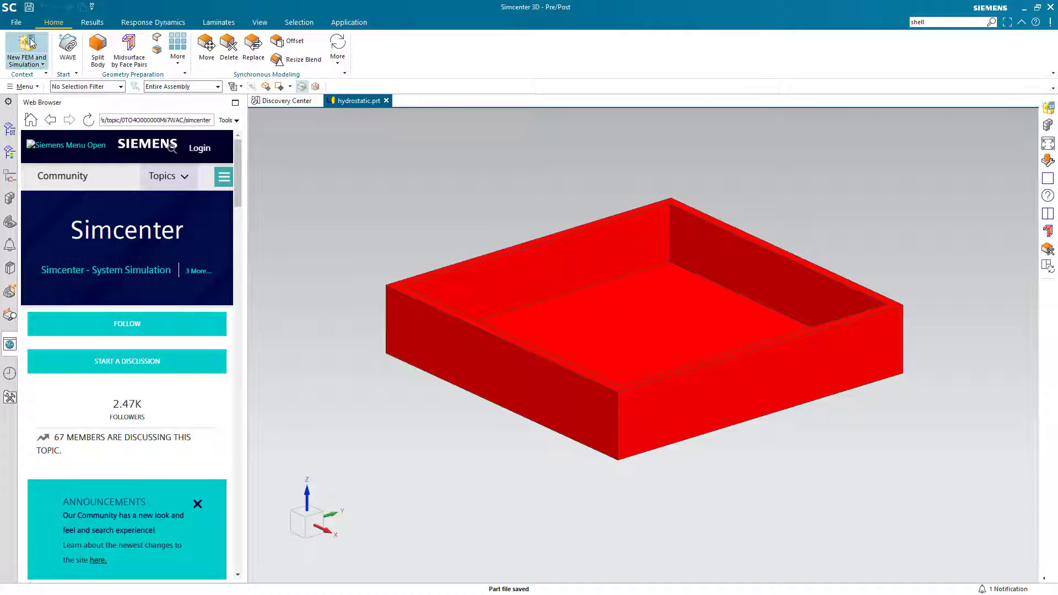
- Create a new FEM and simulation for the box with a SOL 101 Linear Statics solution
left_click(26, 48)
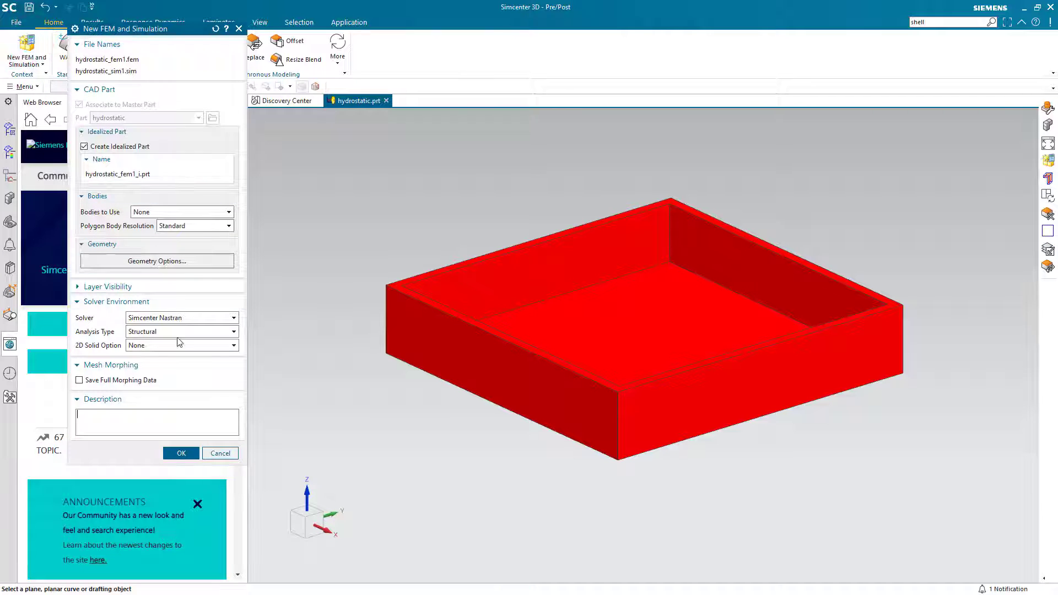
left_click(179, 453)
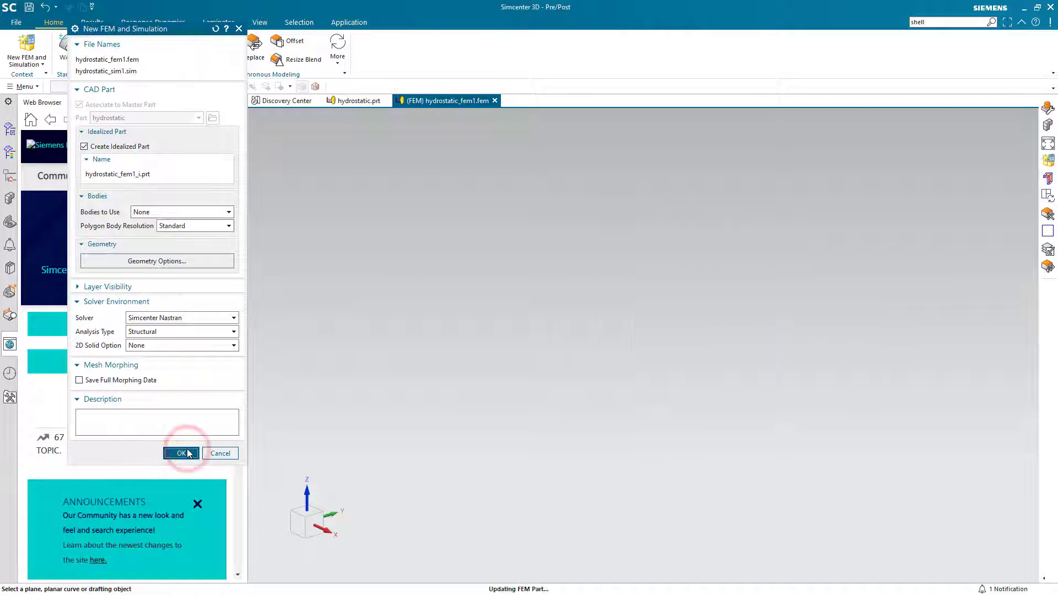
left_click(179, 452)
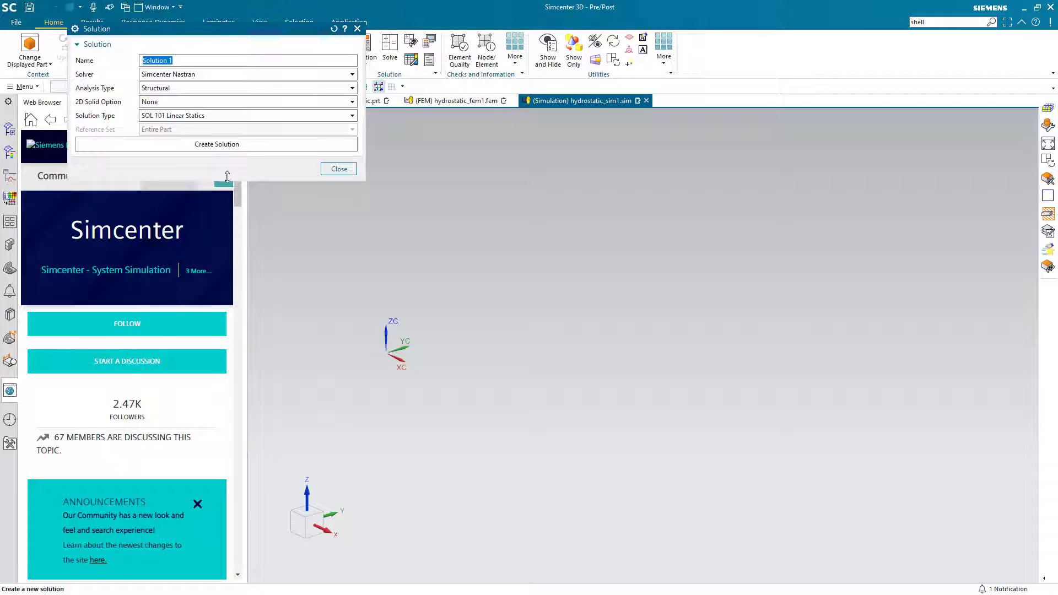
left_click(217, 143)
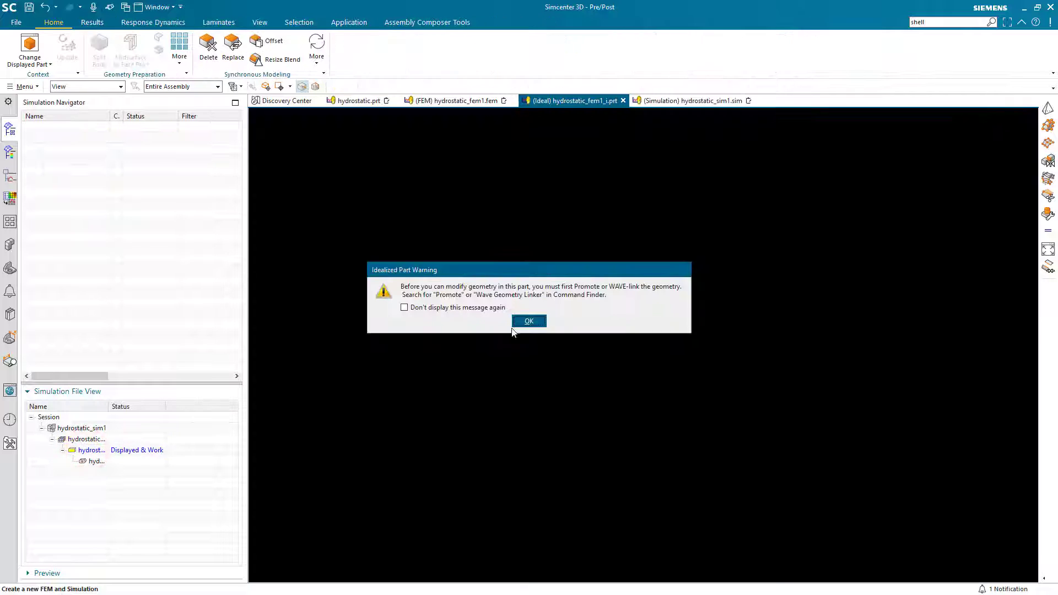
- Promote the box body and build its midsurface from face pairs as thin shell sheets
left_click(527, 321)
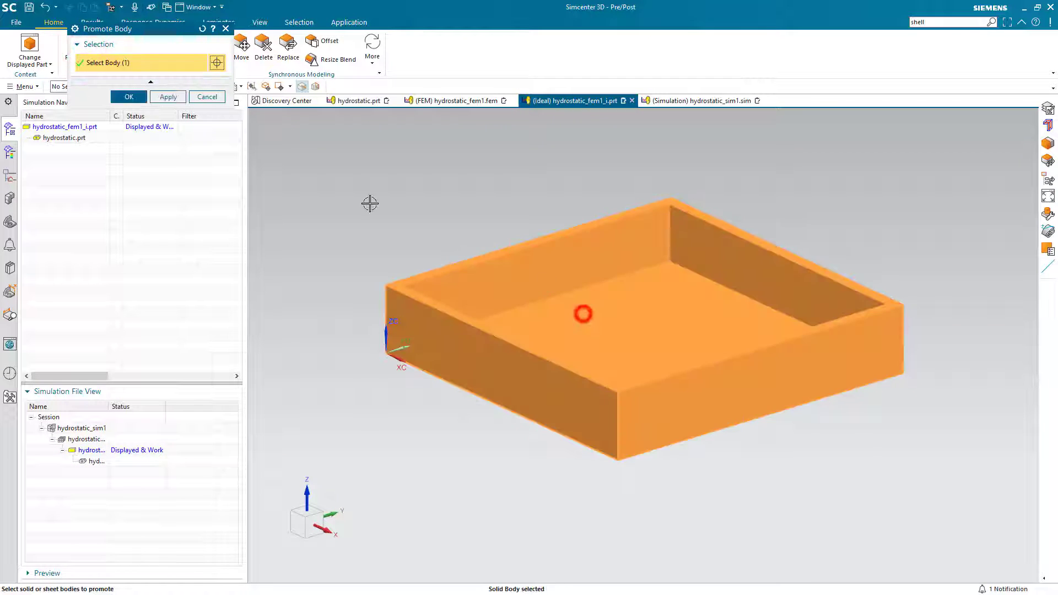
left_click(128, 97)
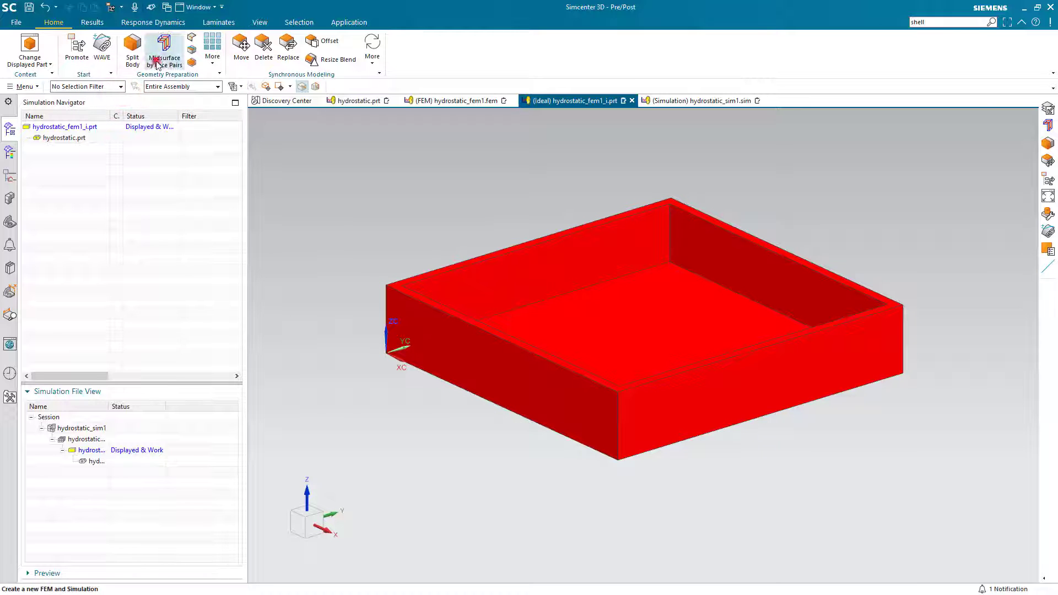
left_click(163, 51)
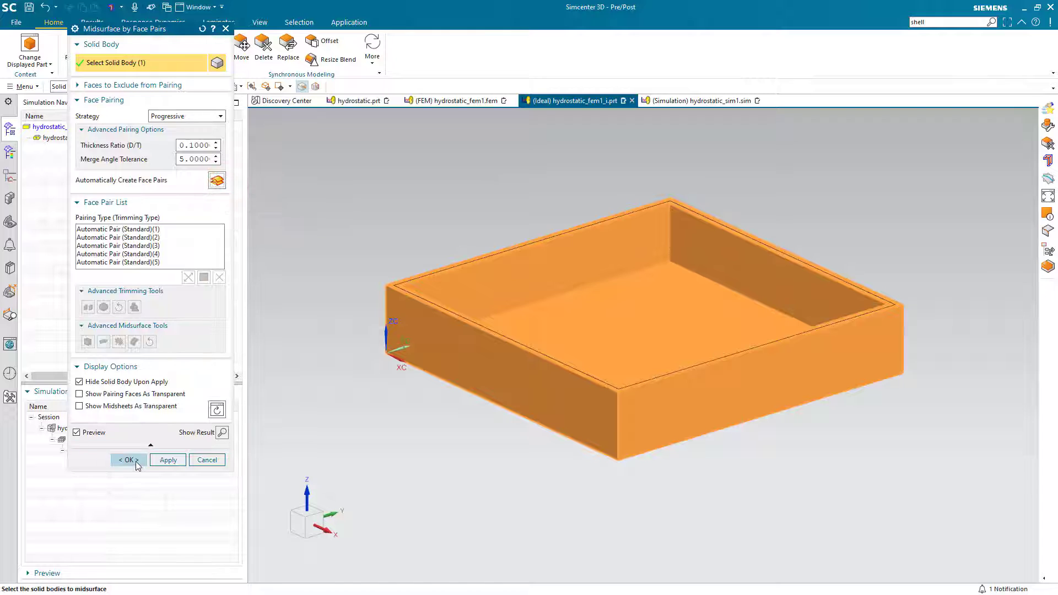
left_click(125, 460)
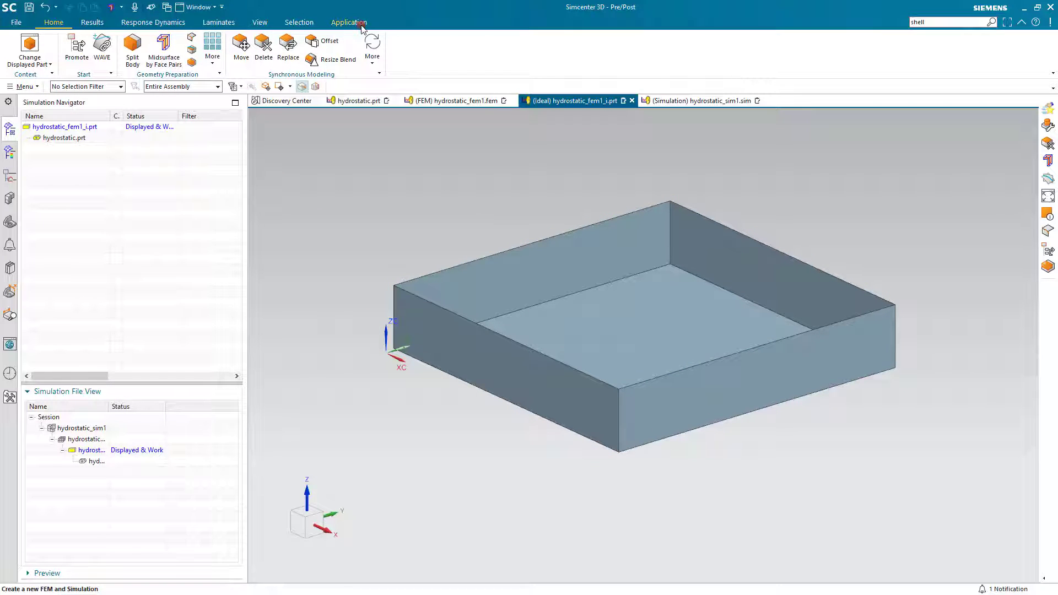
left_click(349, 22)
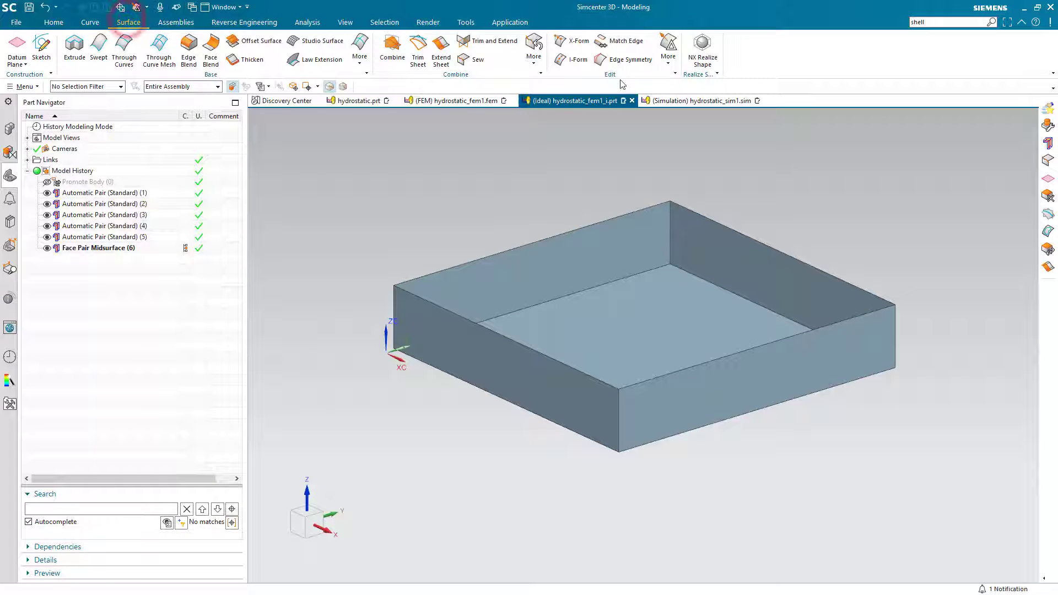
- Reverse the normals of all five midsurface sheets with Reverse Normal in Modeling
left_click(668, 47)
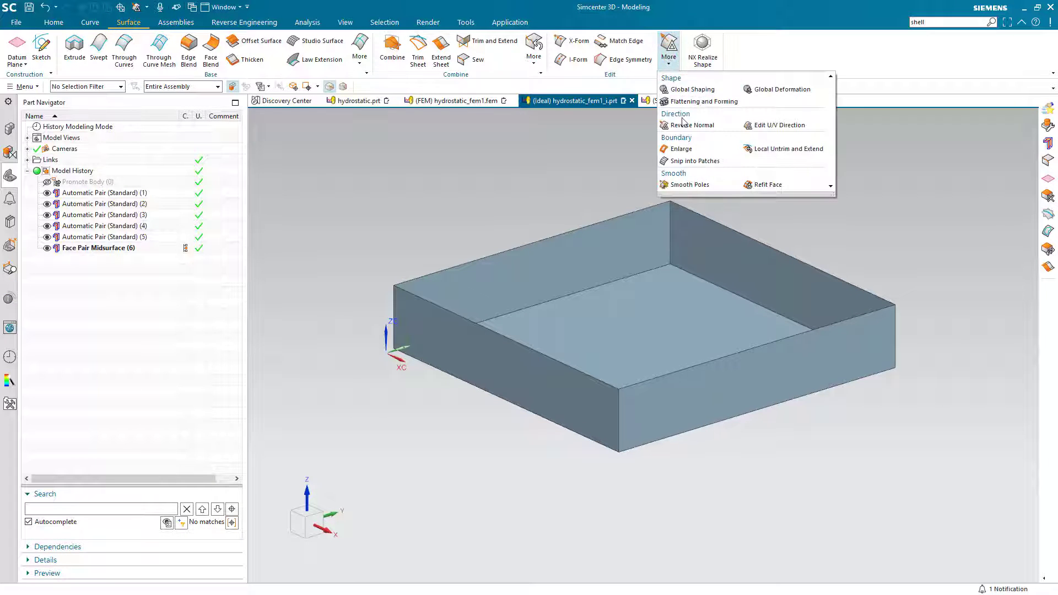
left_click(692, 124)
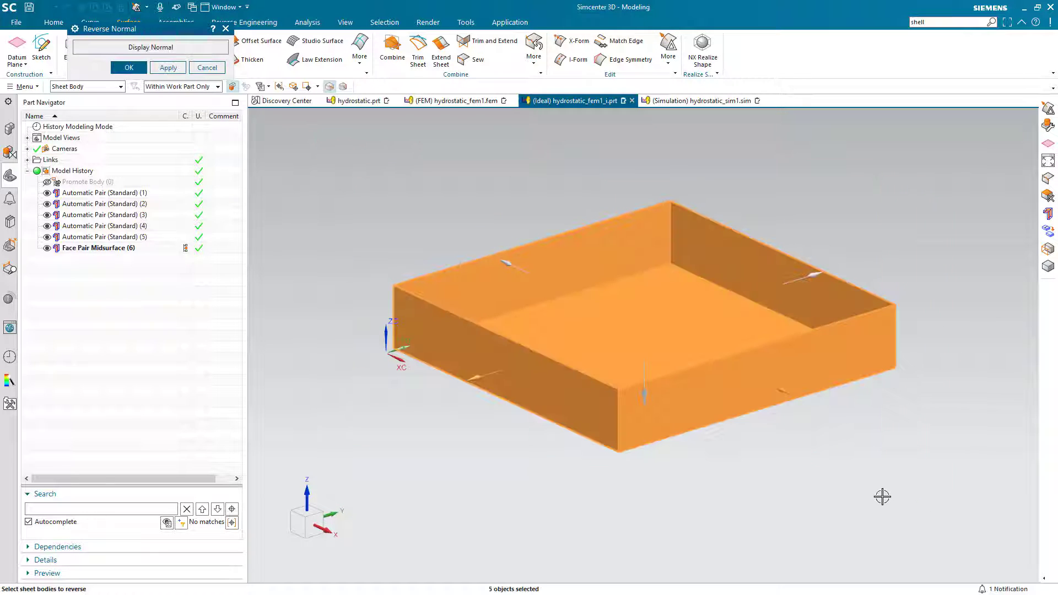
left_click_drag(882, 496, 869, 480)
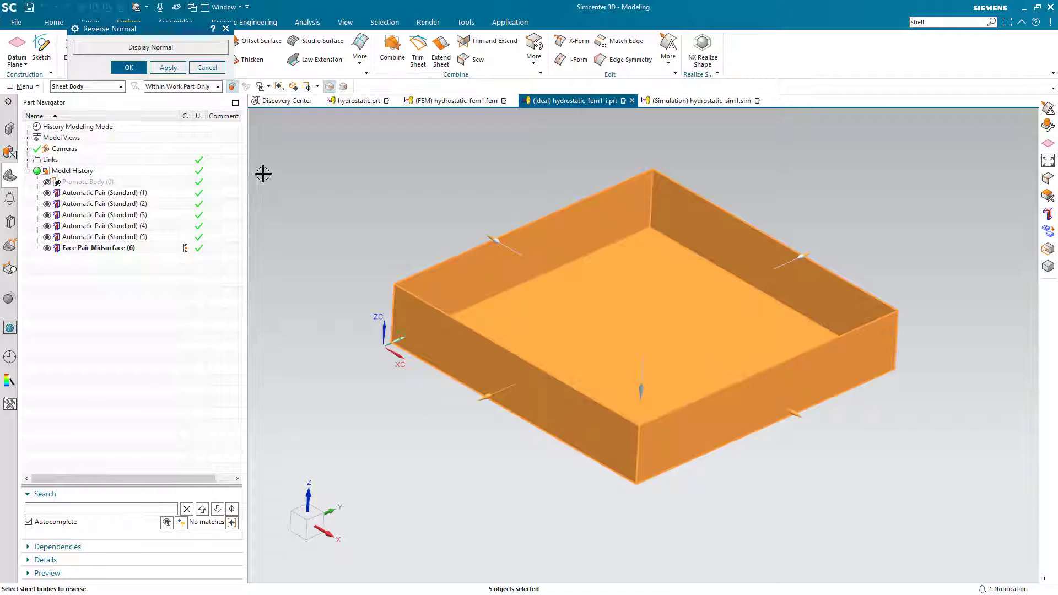
left_click(128, 67)
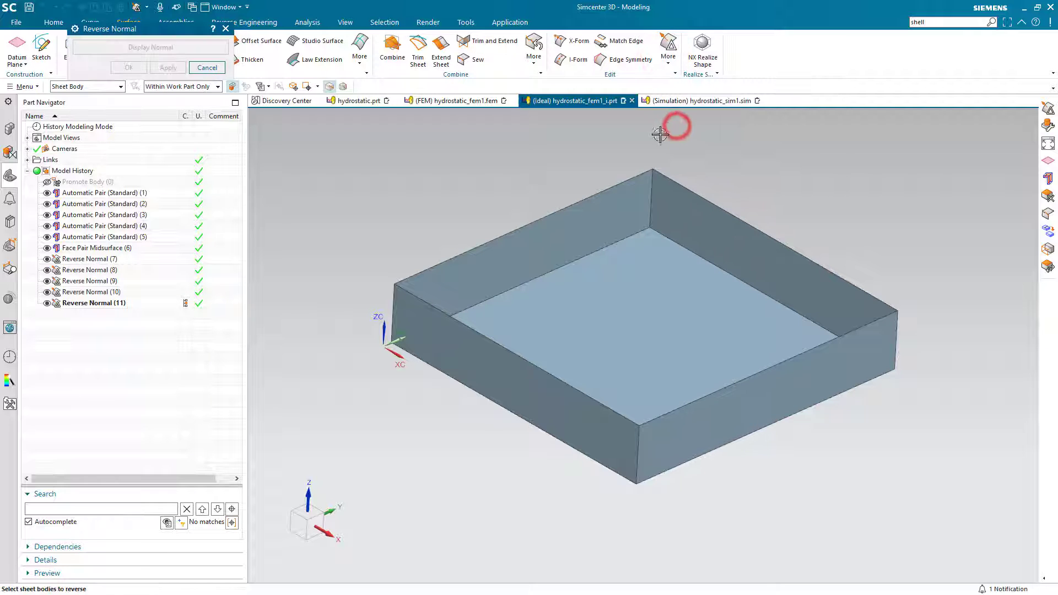
left_click_drag(671, 134, 944, 518)
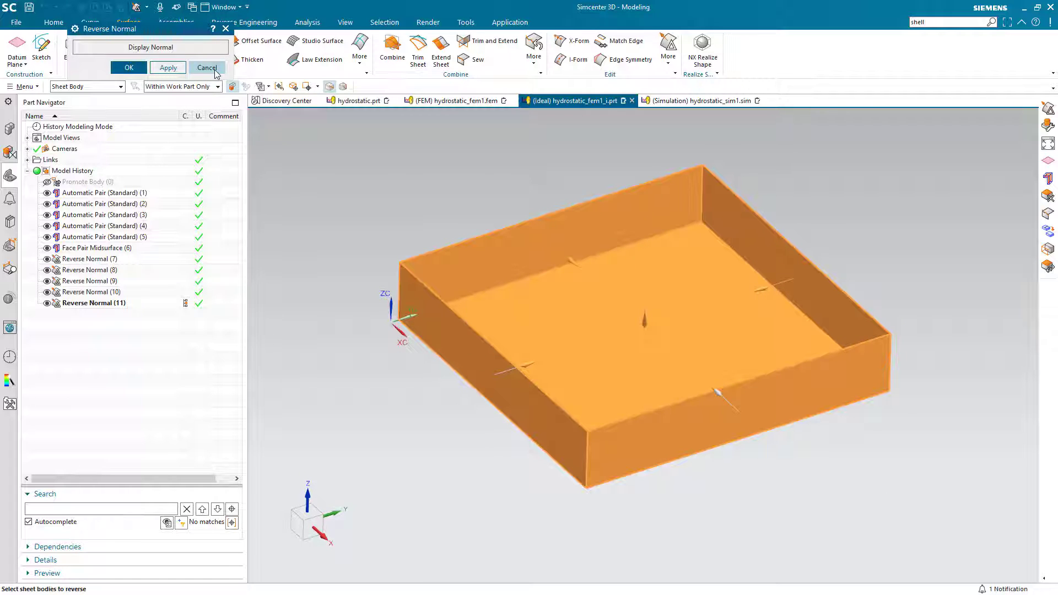
left_click(206, 67)
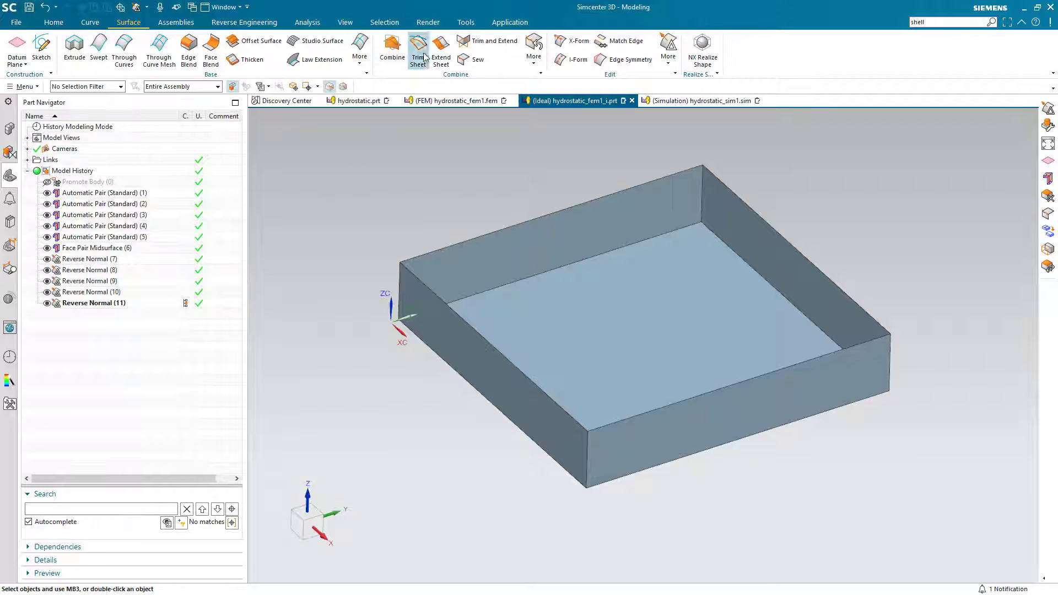
left_click(509, 23)
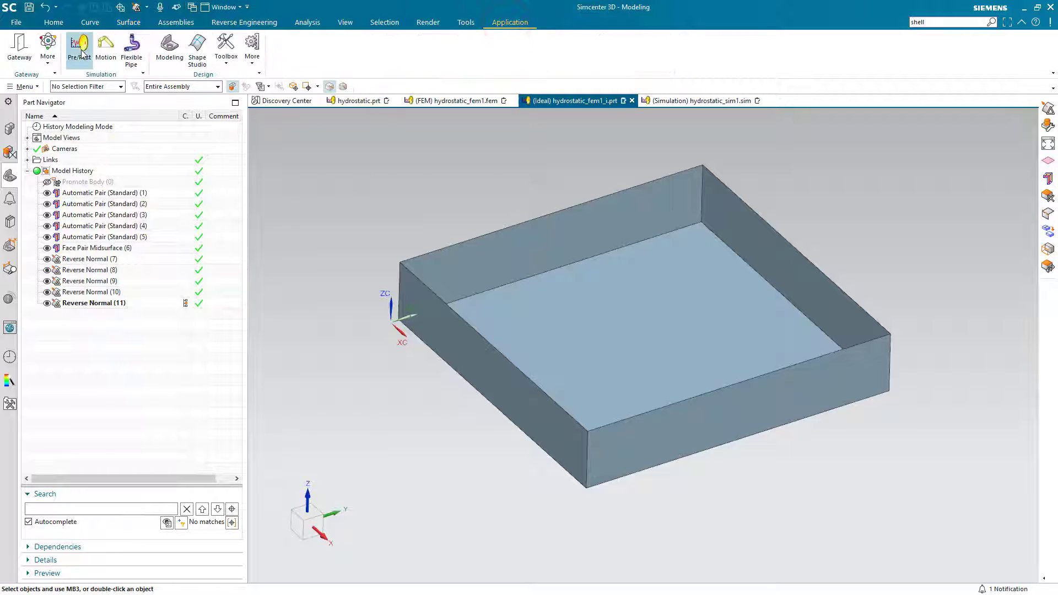
- In Pre/Post, edit the FEM to use the idealized part's bodies as polygon geometry
left_click(80, 49)
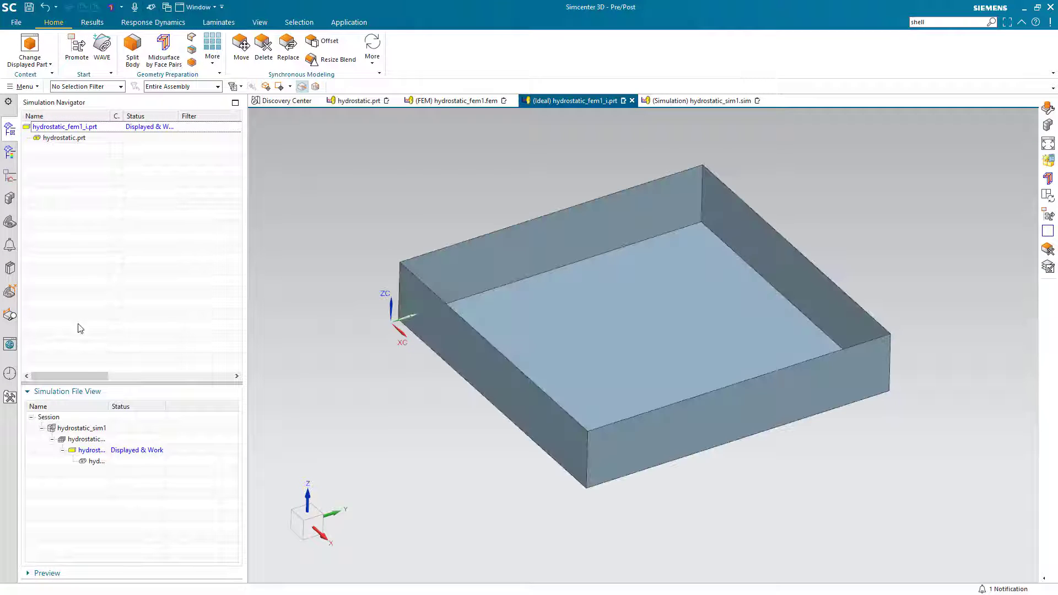
left_click(457, 100)
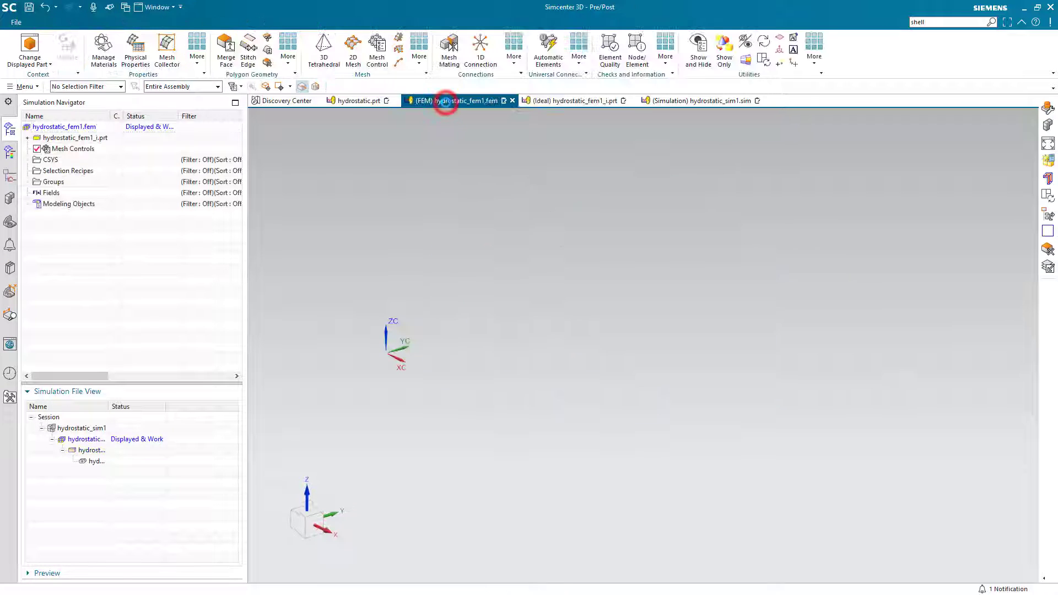
left_click(453, 101)
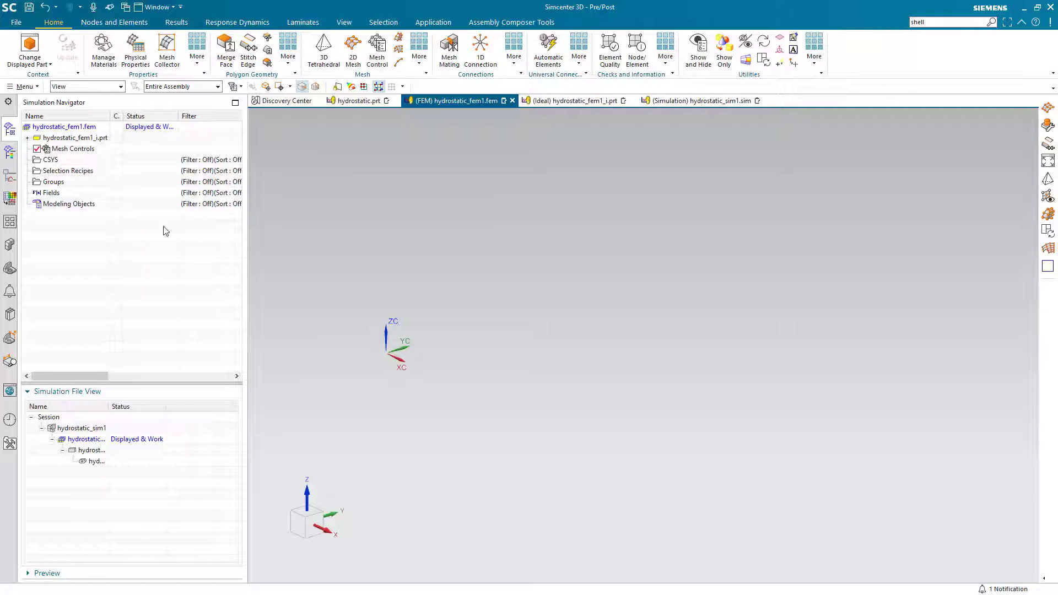
right_click(64, 126)
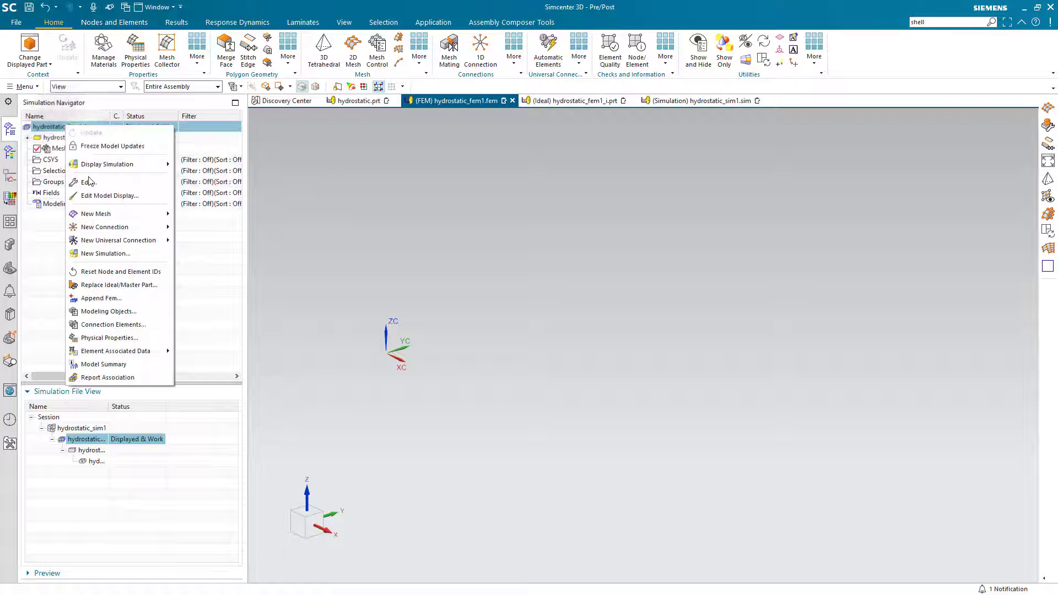
left_click(90, 182)
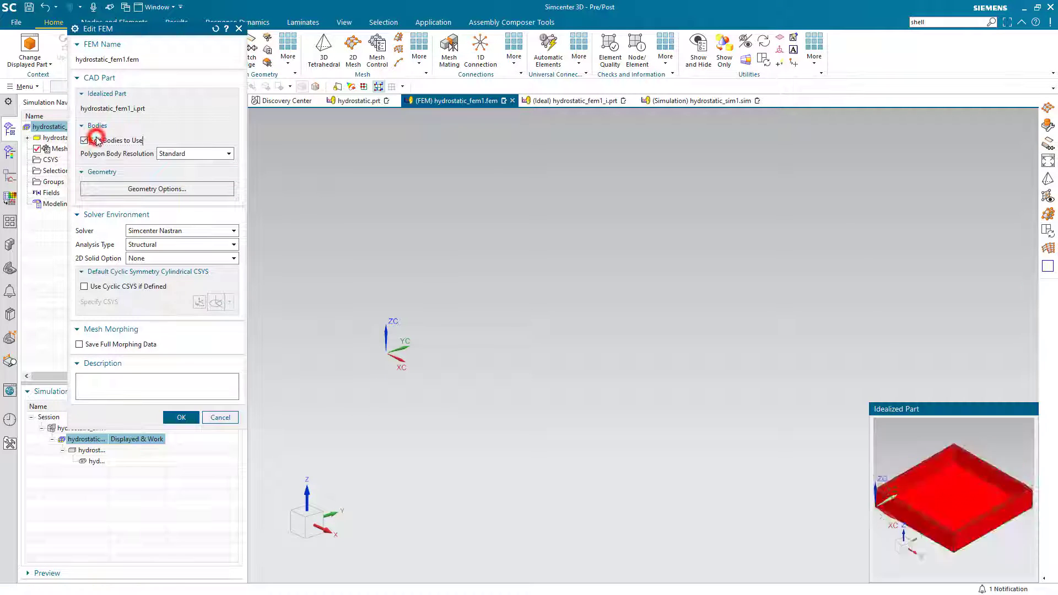
left_click(85, 140)
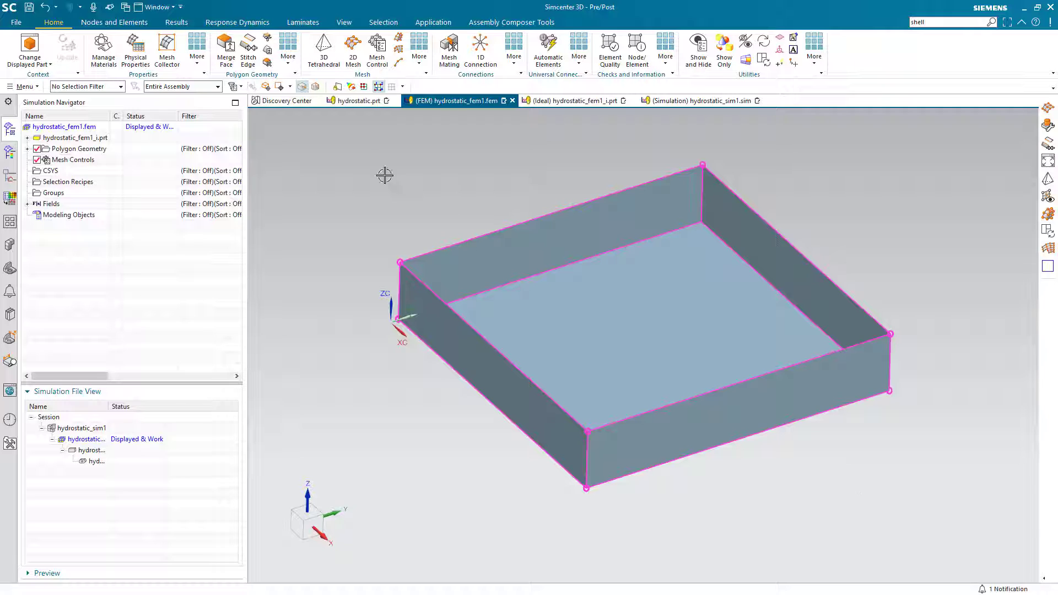
left_click(248, 47)
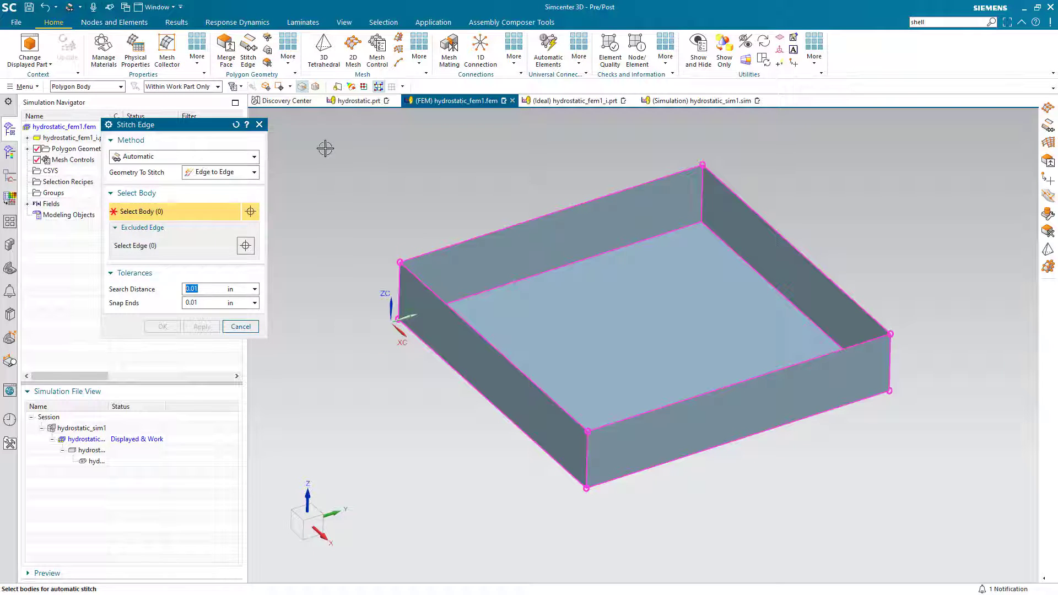
- Stitch the shared edges of the five polygon sheet bodies edge to edge
left_click(642, 304)
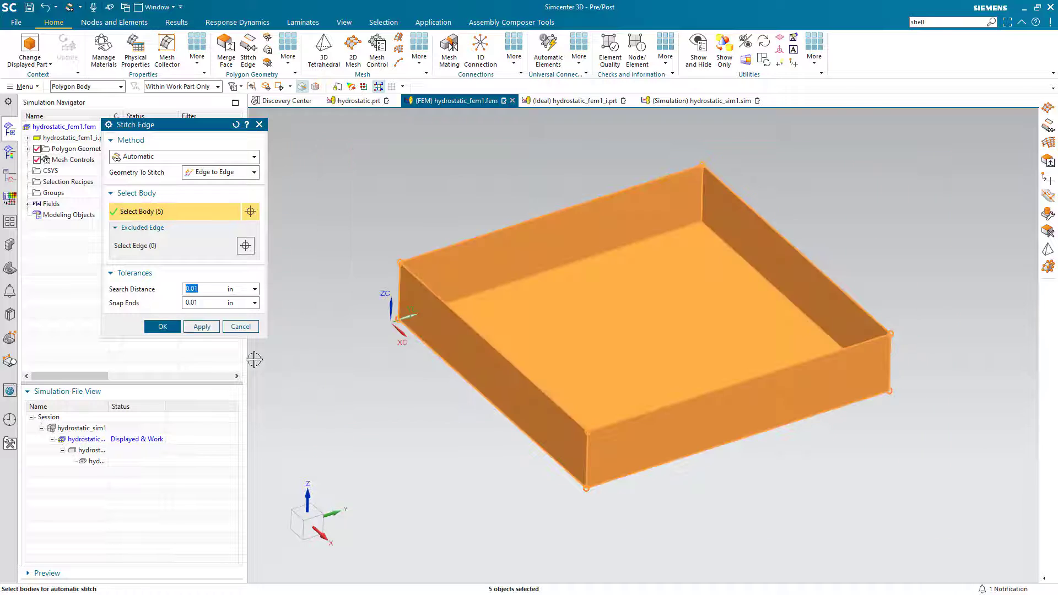
left_click(200, 326)
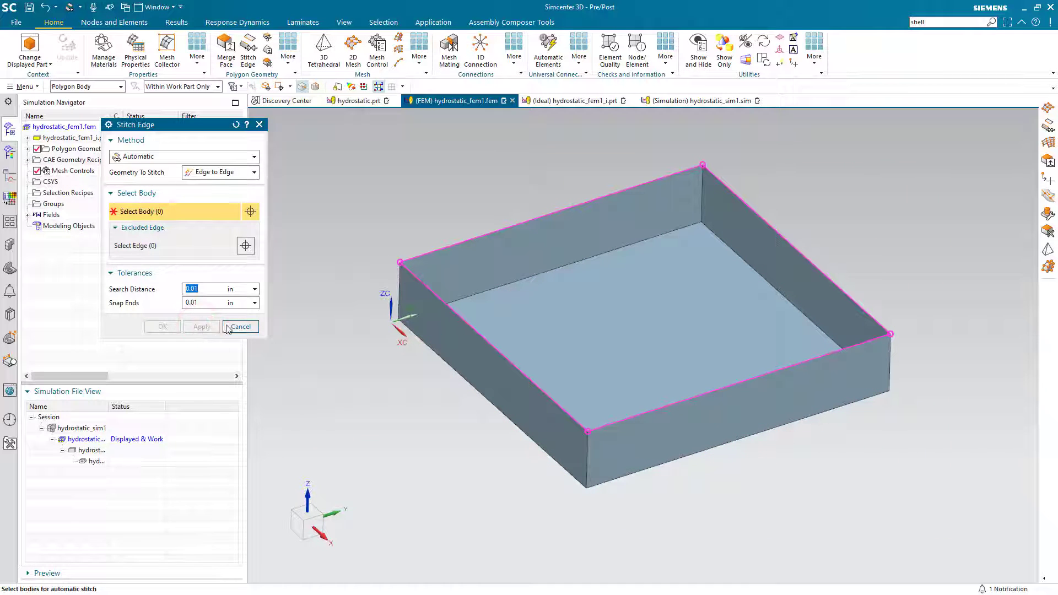
left_click(240, 327)
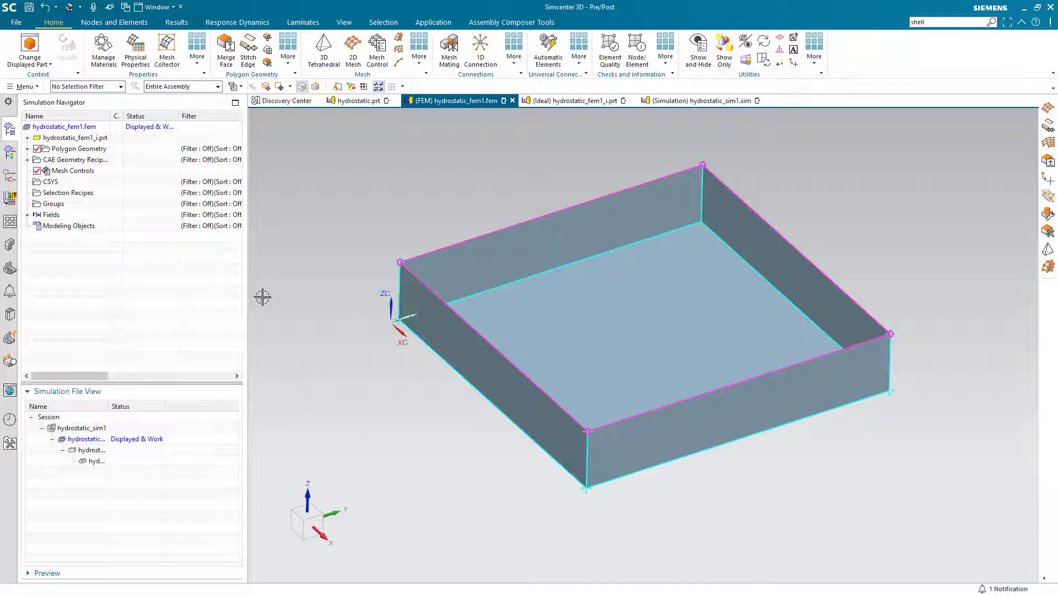
left_click(351, 48)
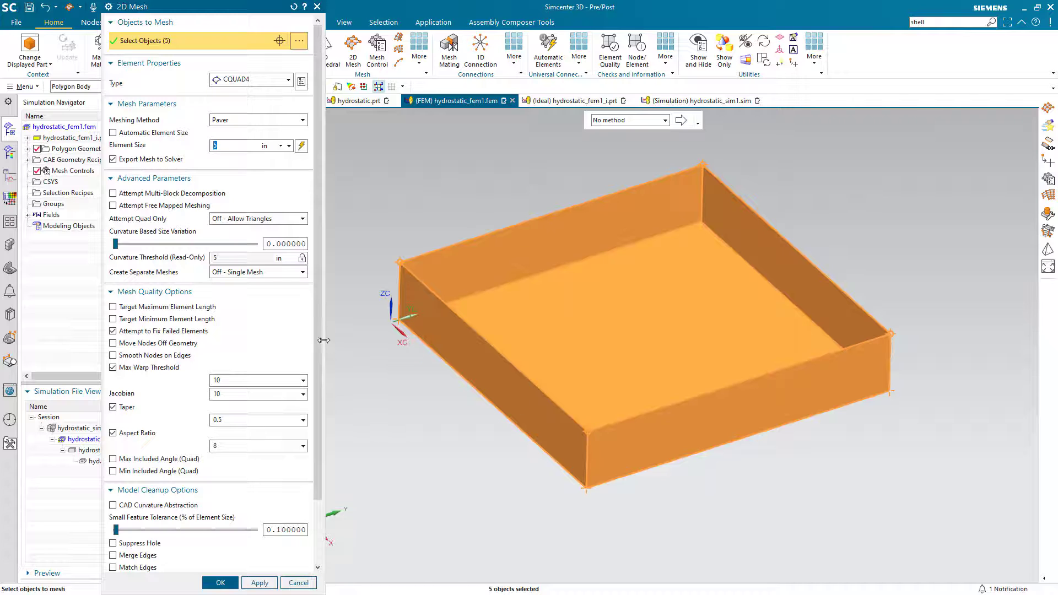
- Switch to hydrostatic_sim1.sim and review the Statics 1 subcase under Solution 1
scroll("down", 3)
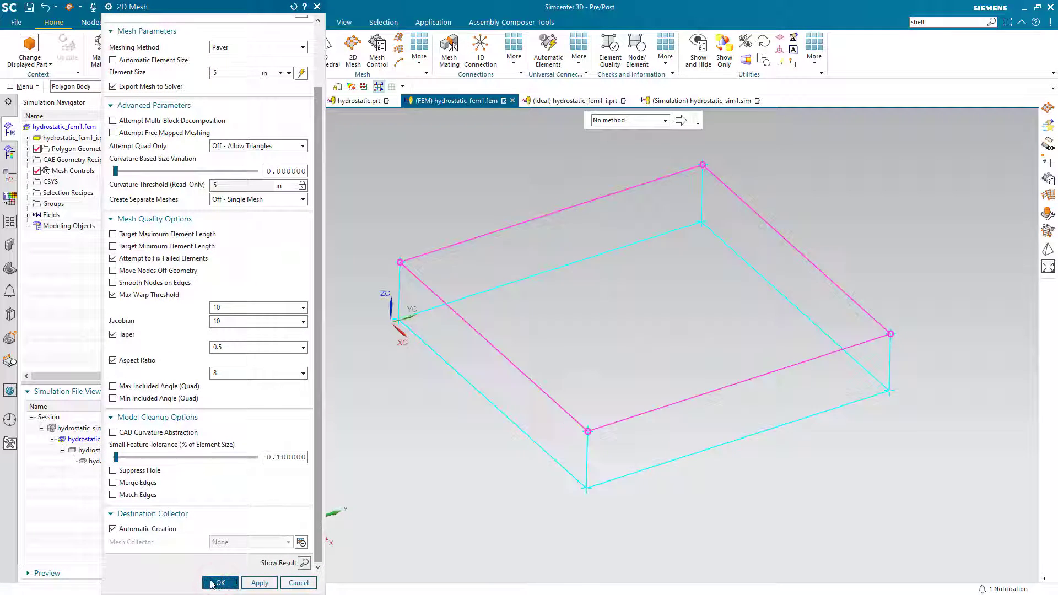
left_click(219, 582)
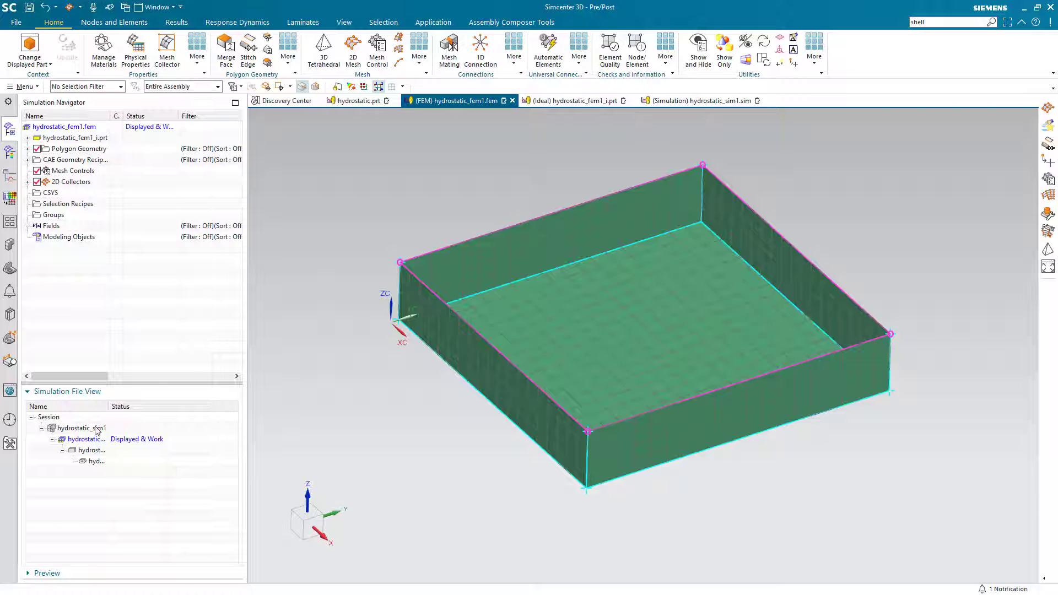
left_click(699, 100)
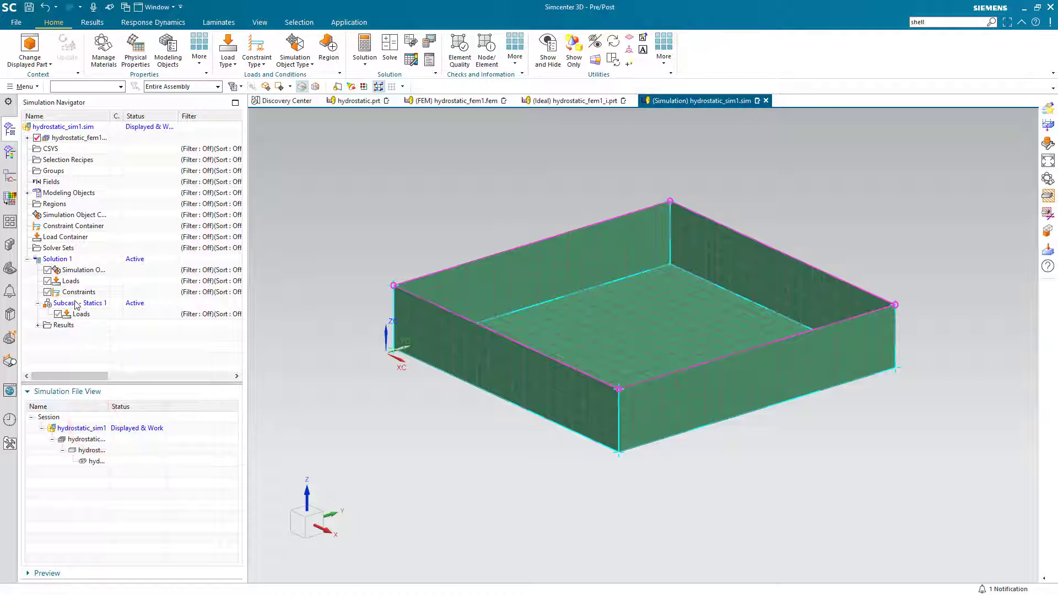
left_click(78, 302)
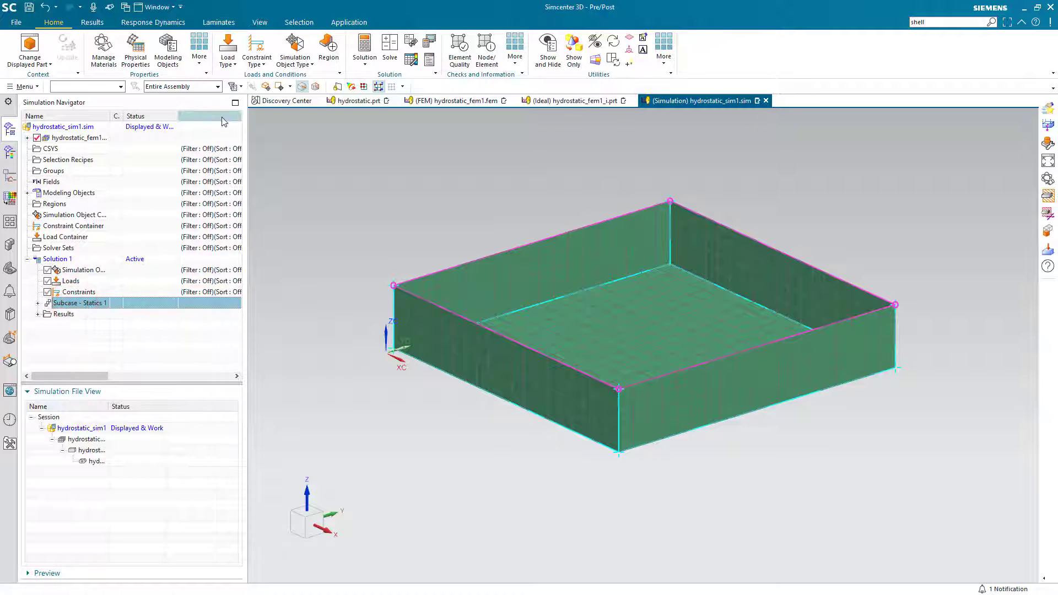
- Apply a Fixed Constraint to the bottom face of the box
left_click(257, 49)
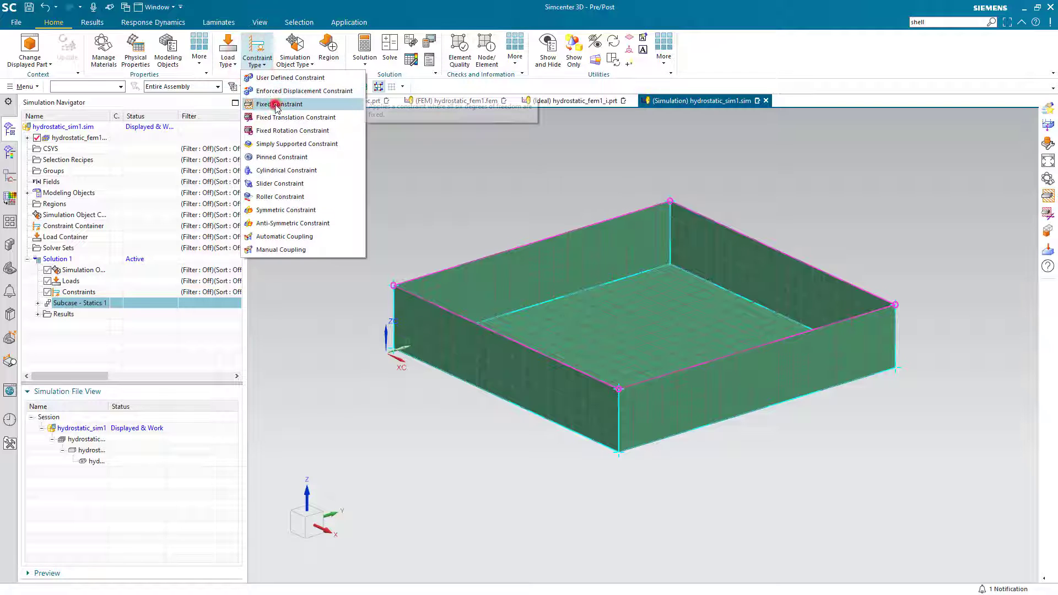
left_click(280, 103)
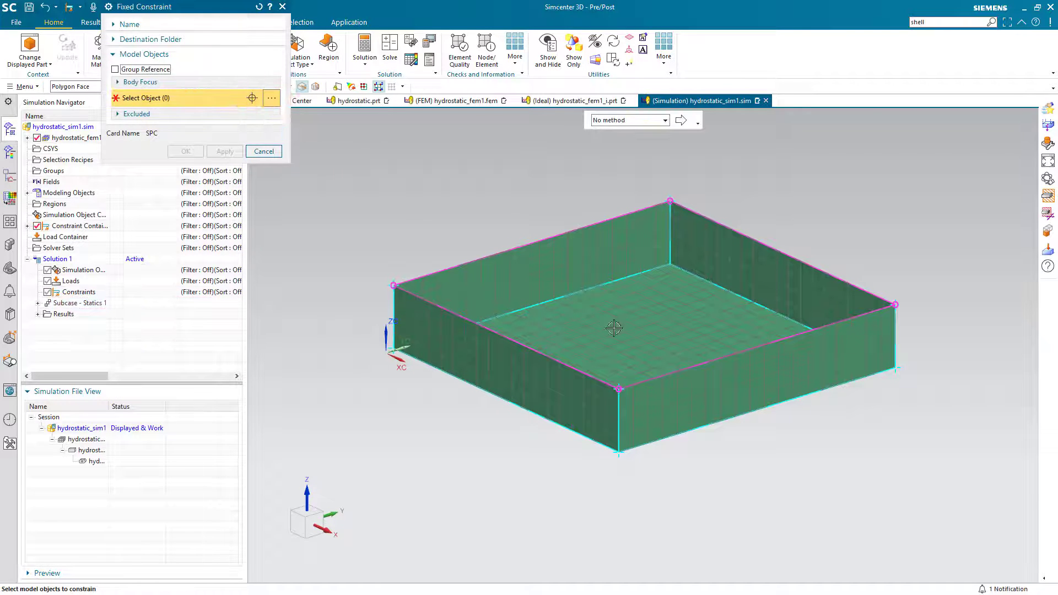
left_click(613, 328)
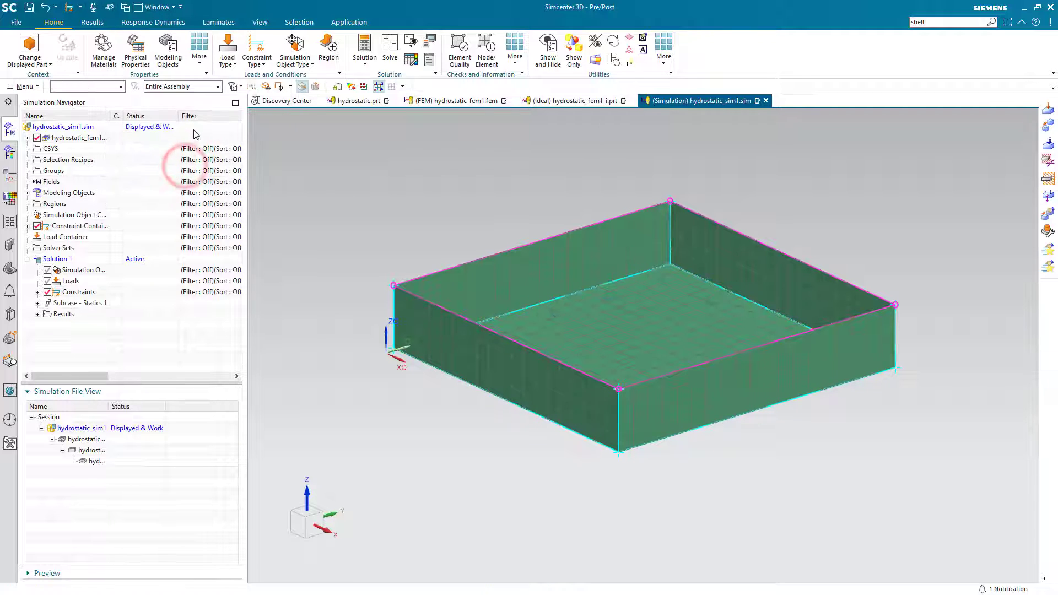
- Start a Hydrostatic Pressure load on the five faces with the liquid surface point at the top corner
left_click(227, 48)
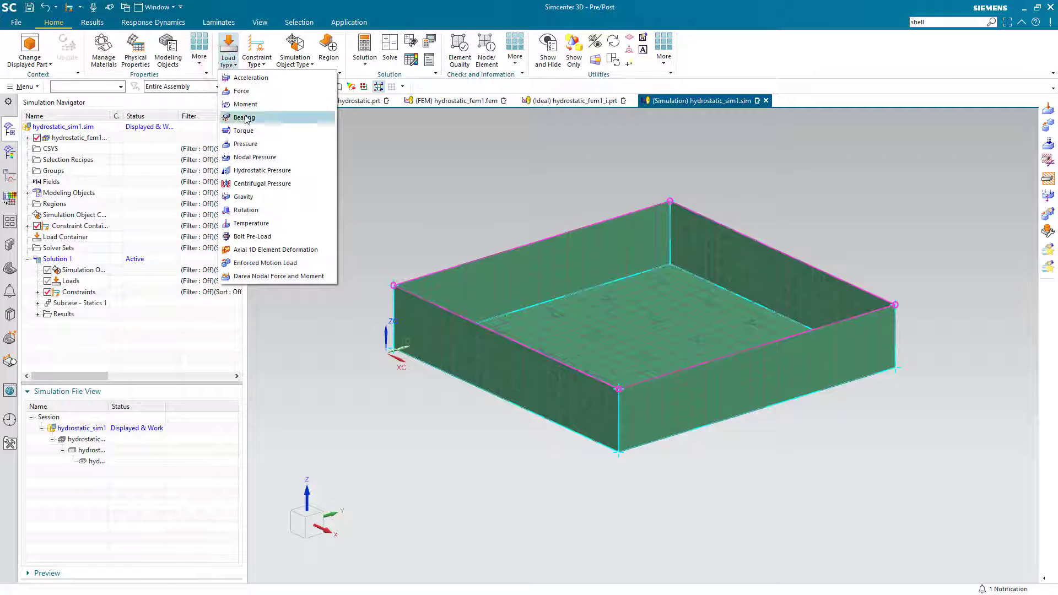
left_click(261, 170)
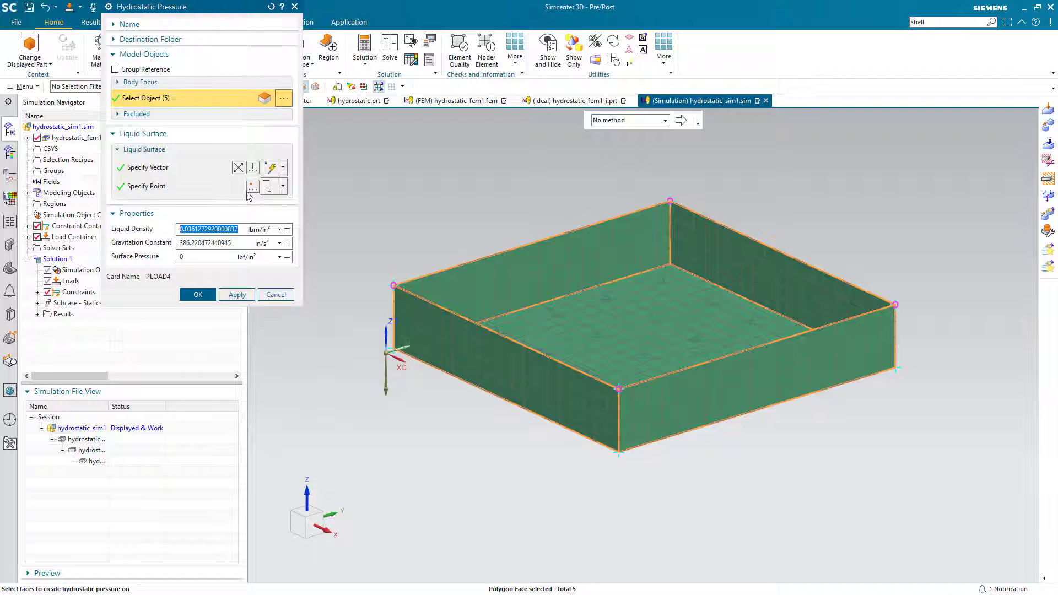
left_click(251, 185)
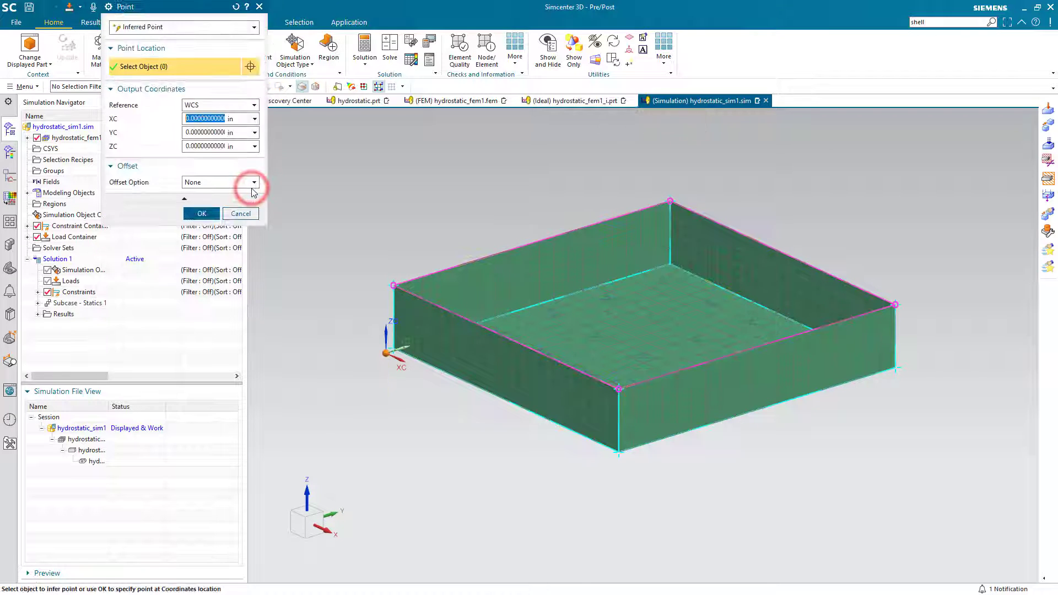
left_click(395, 285)
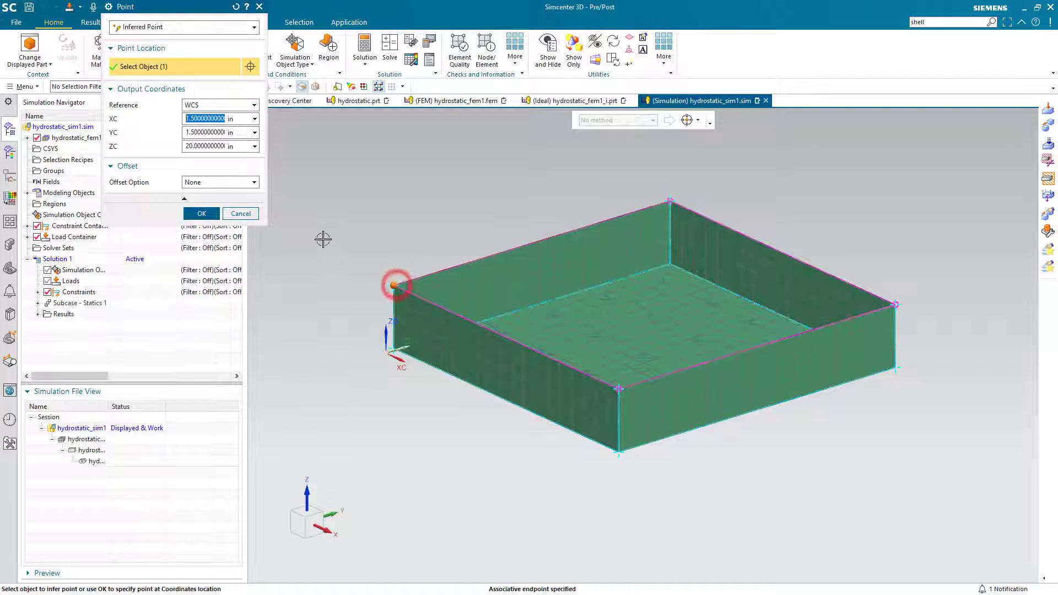
left_click(201, 212)
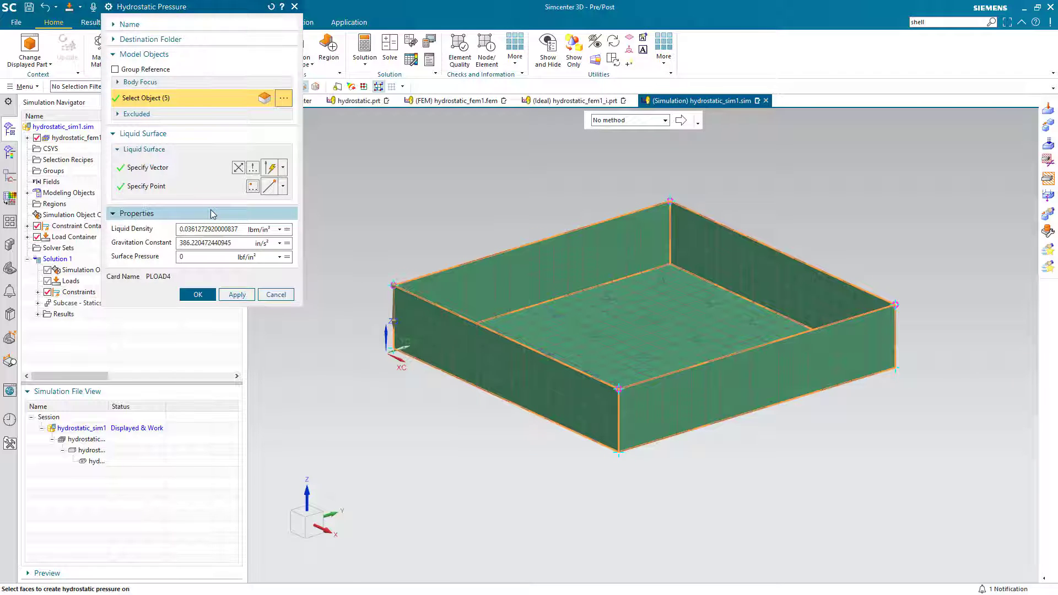
- Set liquid density 62.4 lbm/ft³ and gravitation 1/6 g, then create the load
left_click(279, 229)
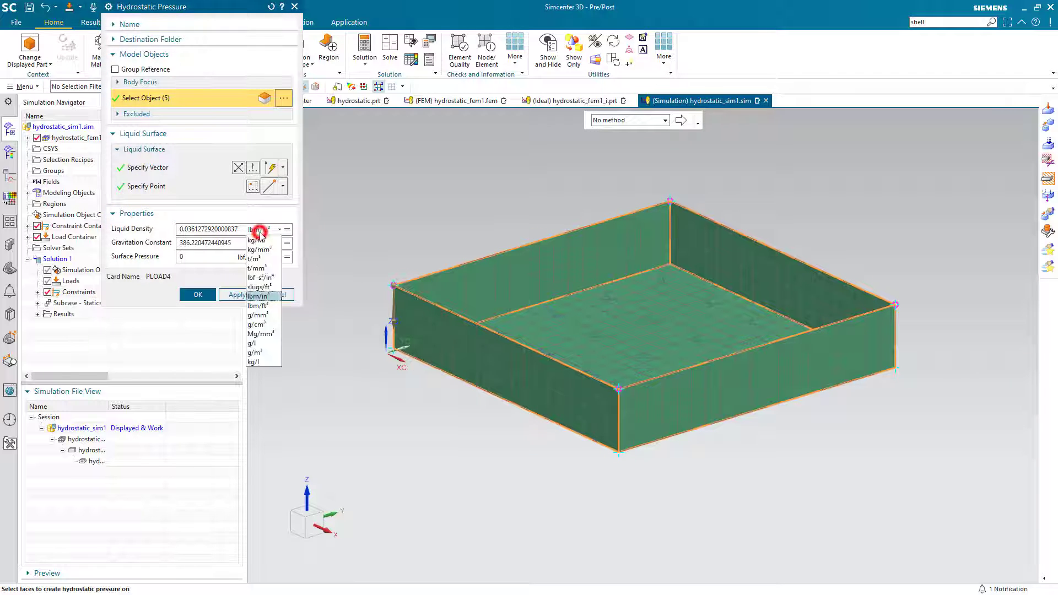
left_click(258, 296)
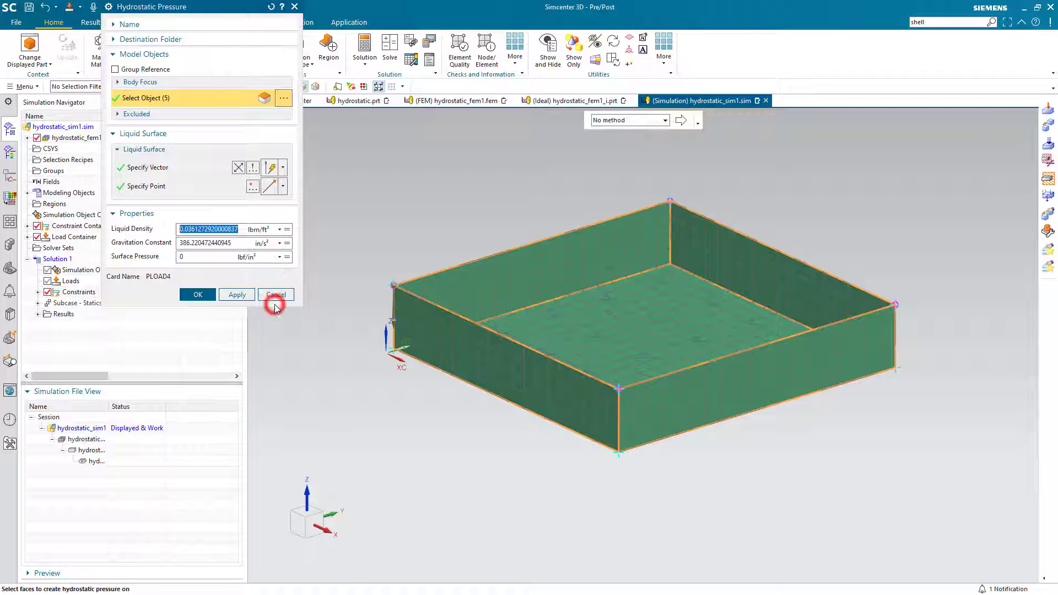
type("6")
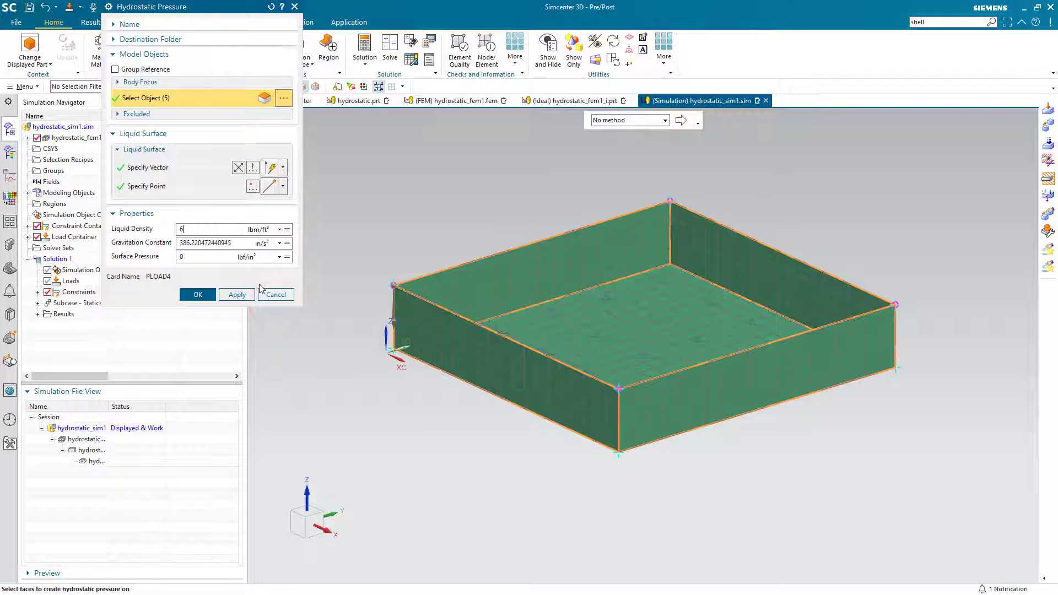
type("62.4")
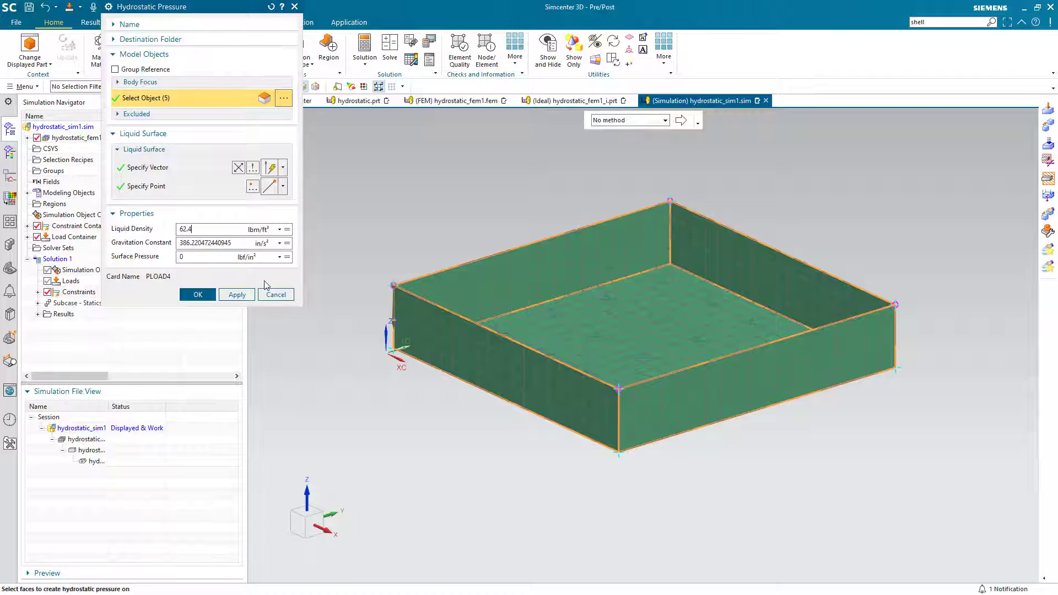
left_click(279, 243)
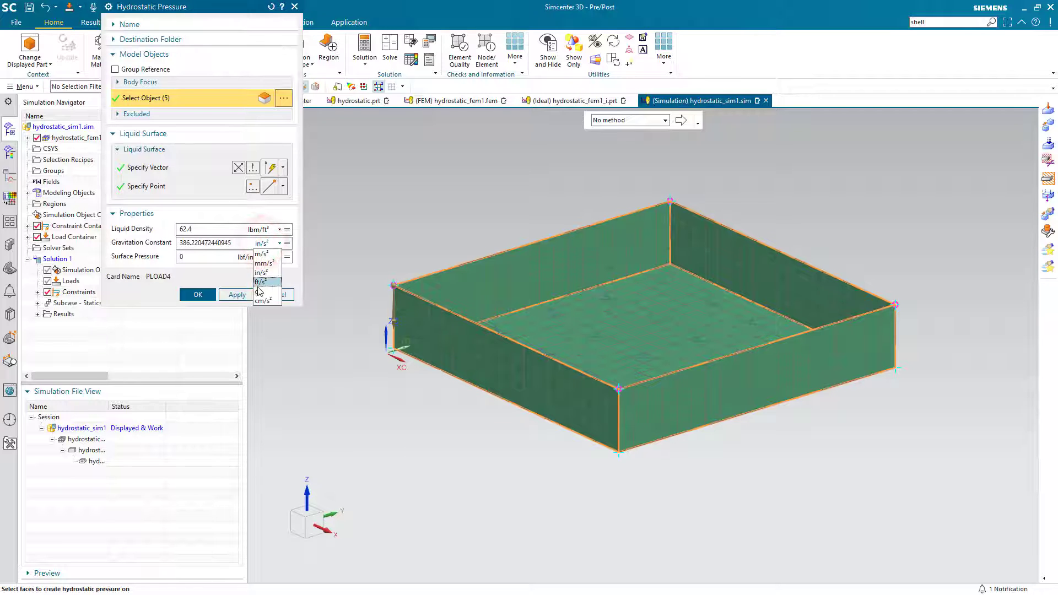
left_click(263, 290)
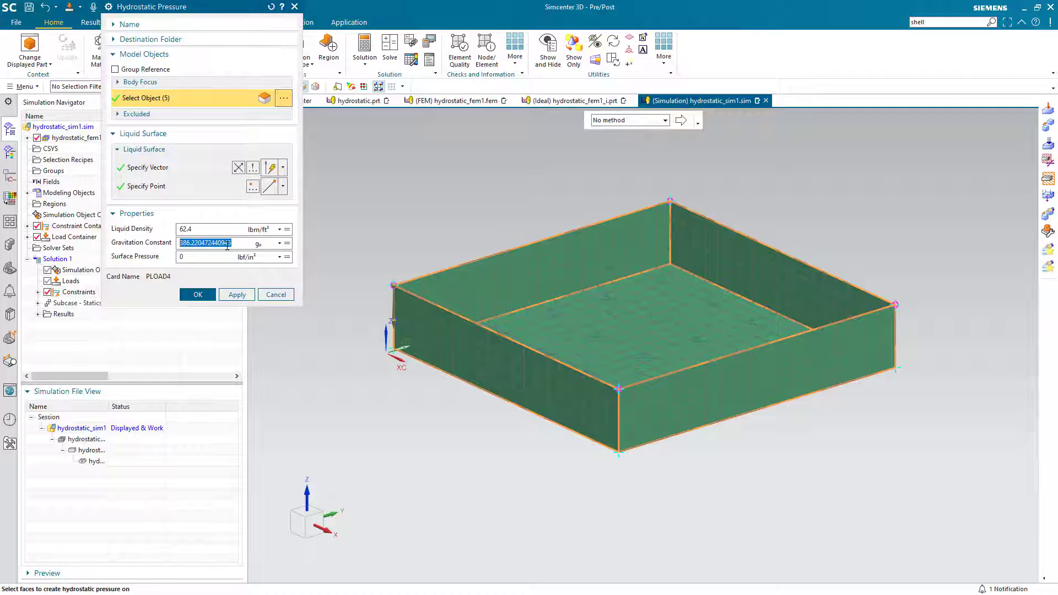
type("1/6")
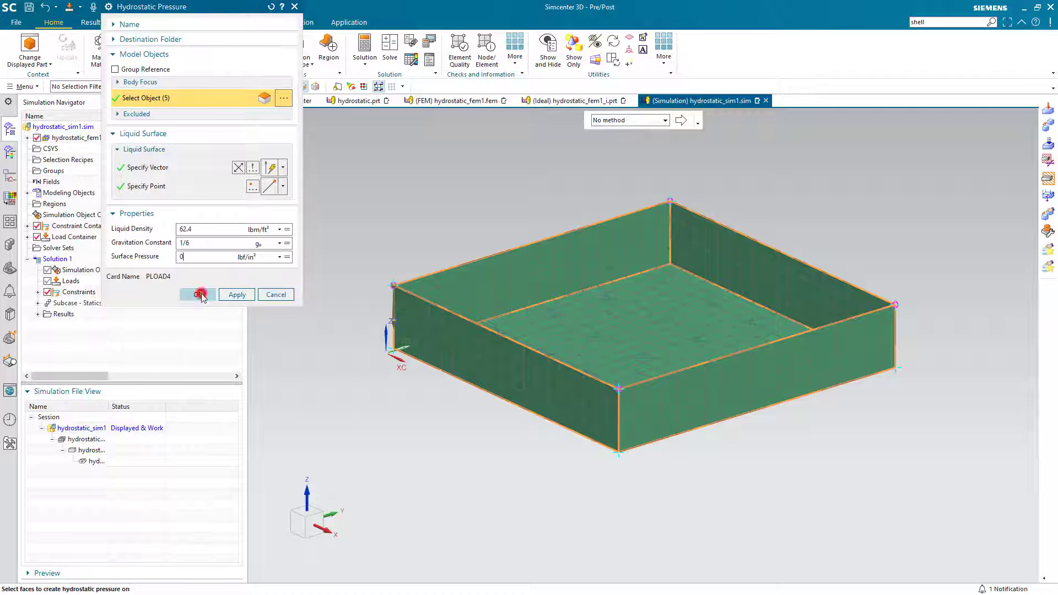
left_click(197, 294)
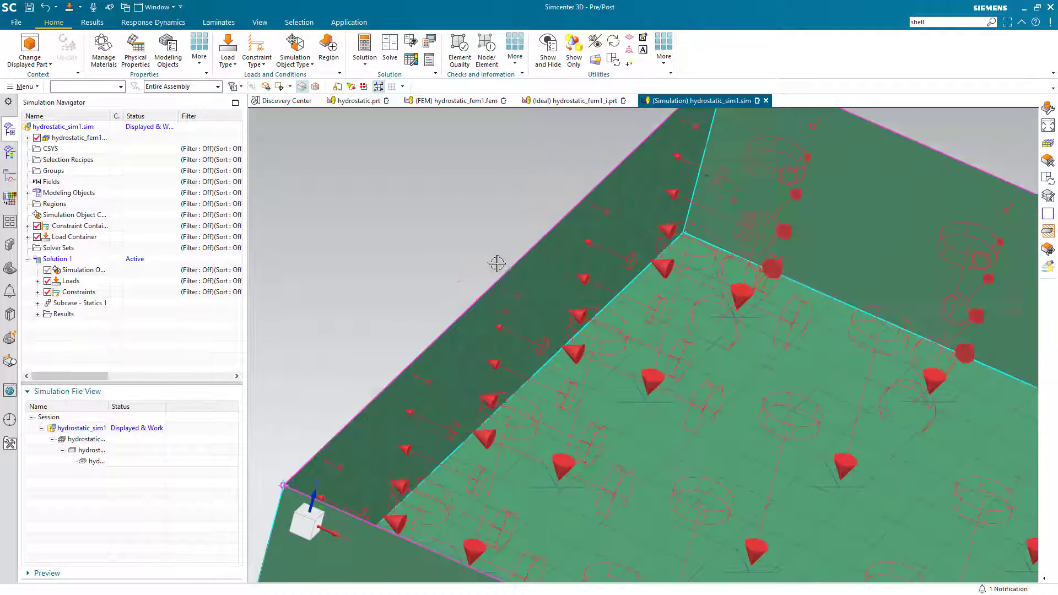
left_click_drag(497, 262, 494, 311)
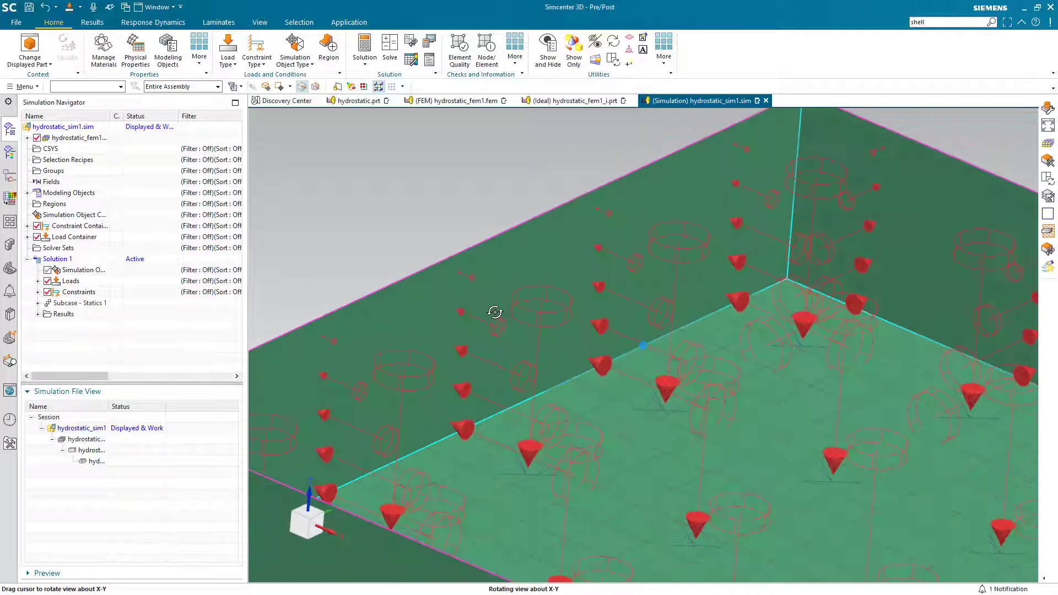
left_click_drag(496, 312, 491, 302)
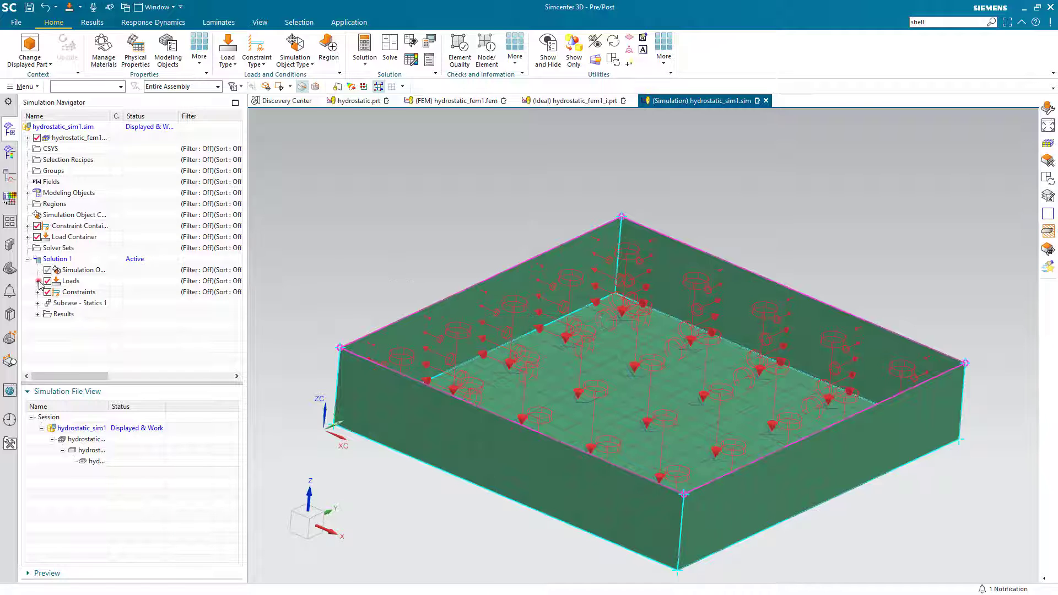
right_click(88, 291)
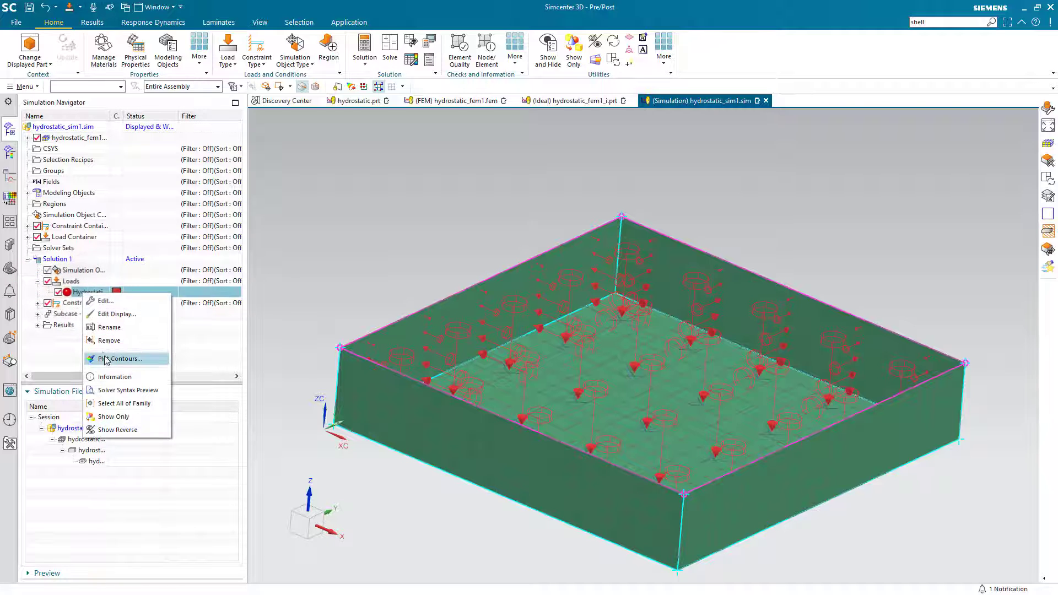
left_click(124, 358)
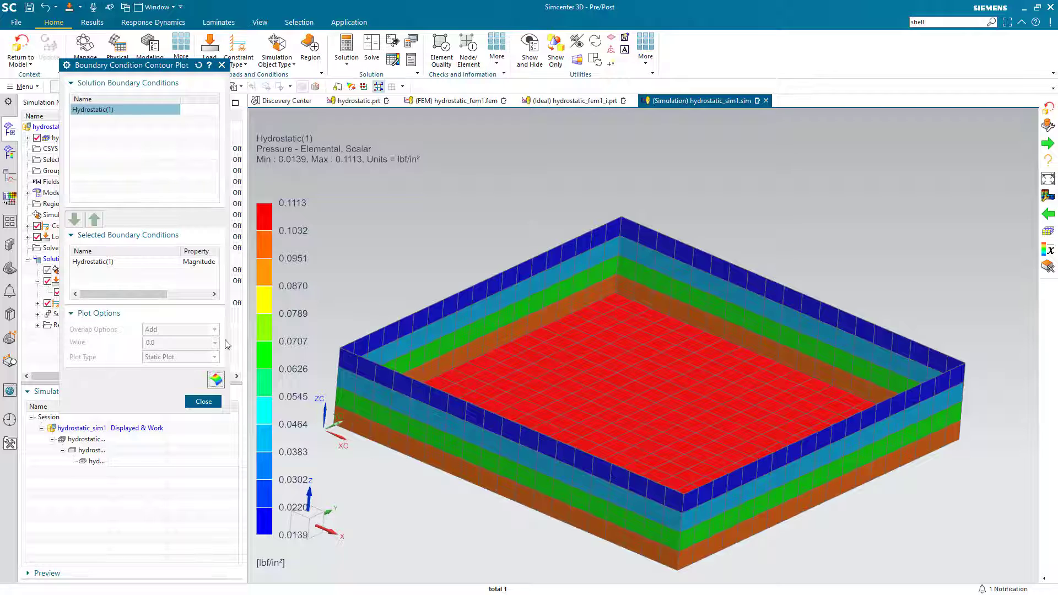
left_click(203, 401)
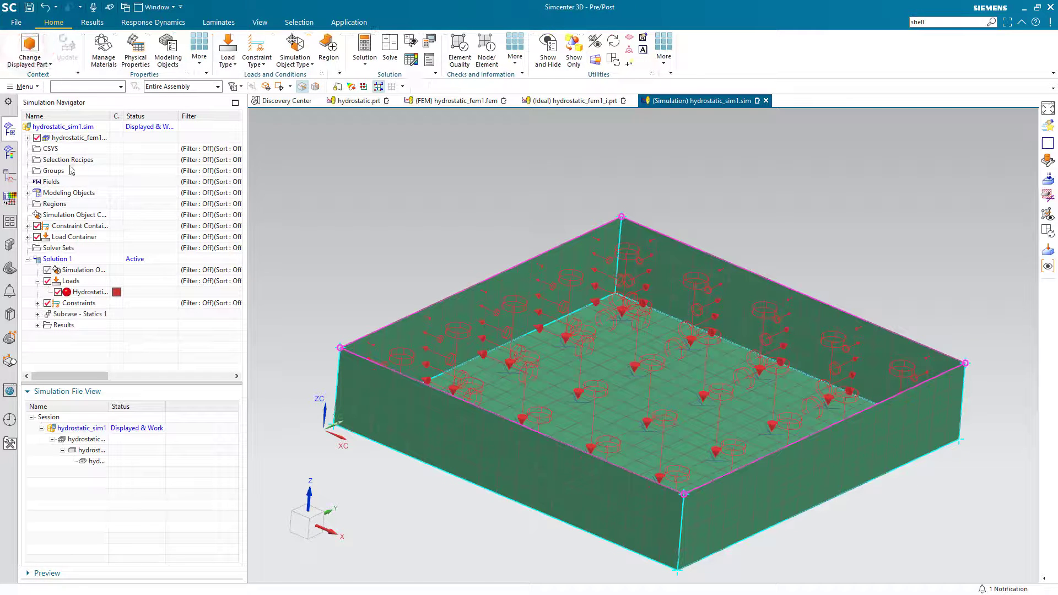
- Solve Solution 1 and show its structural results in the Results environment
right_click(57, 258)
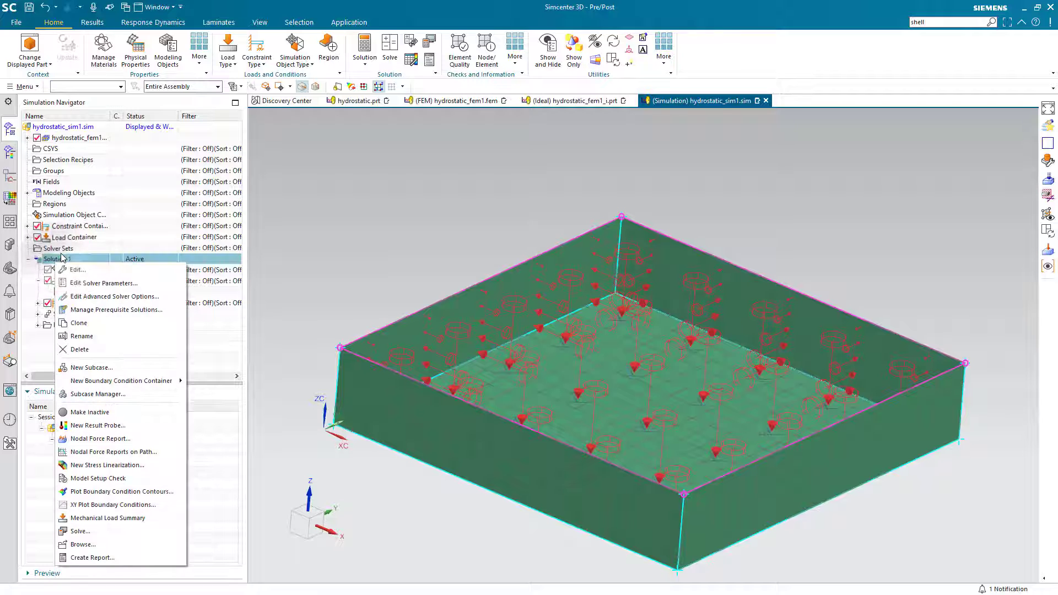
left_click(80, 531)
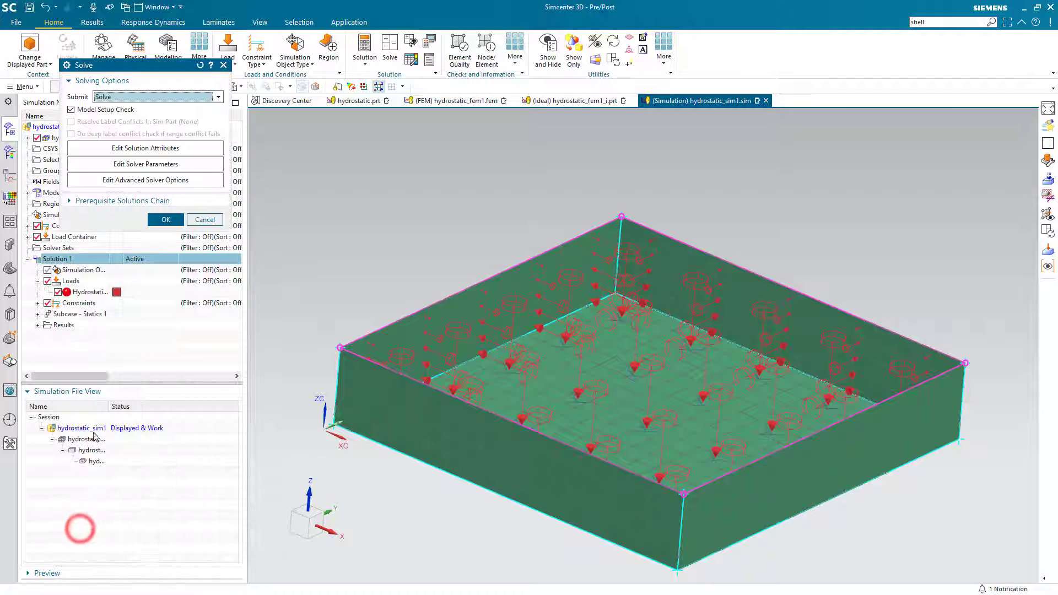
left_click(164, 219)
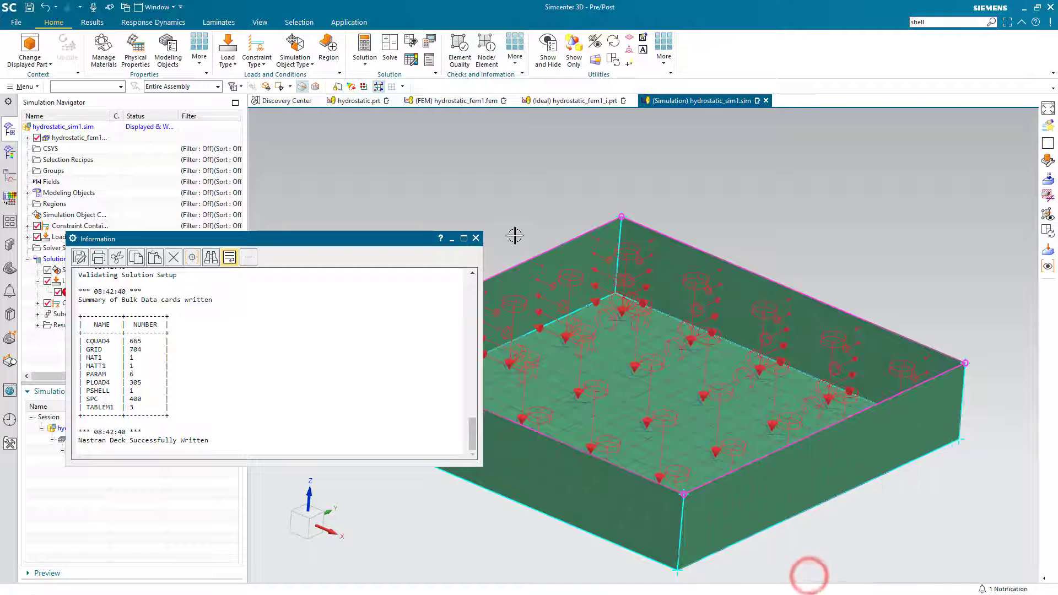
left_click(476, 238)
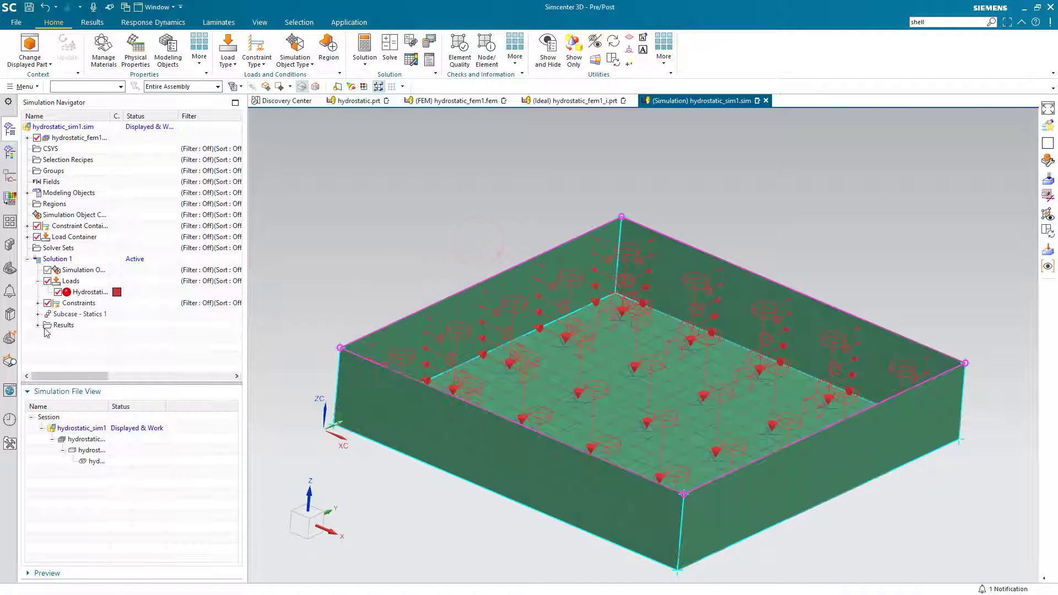
left_click(92, 22)
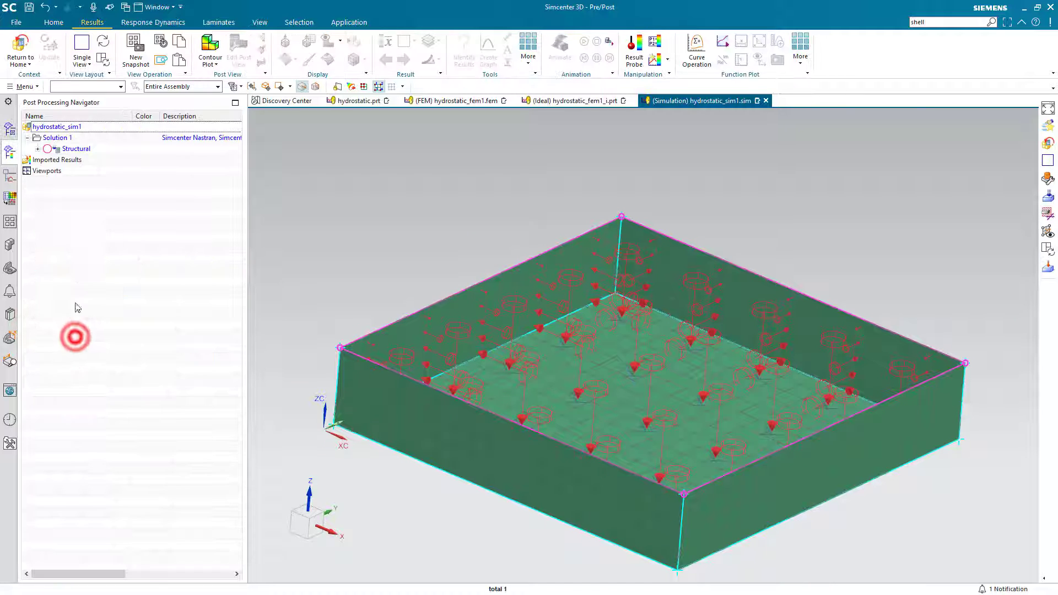